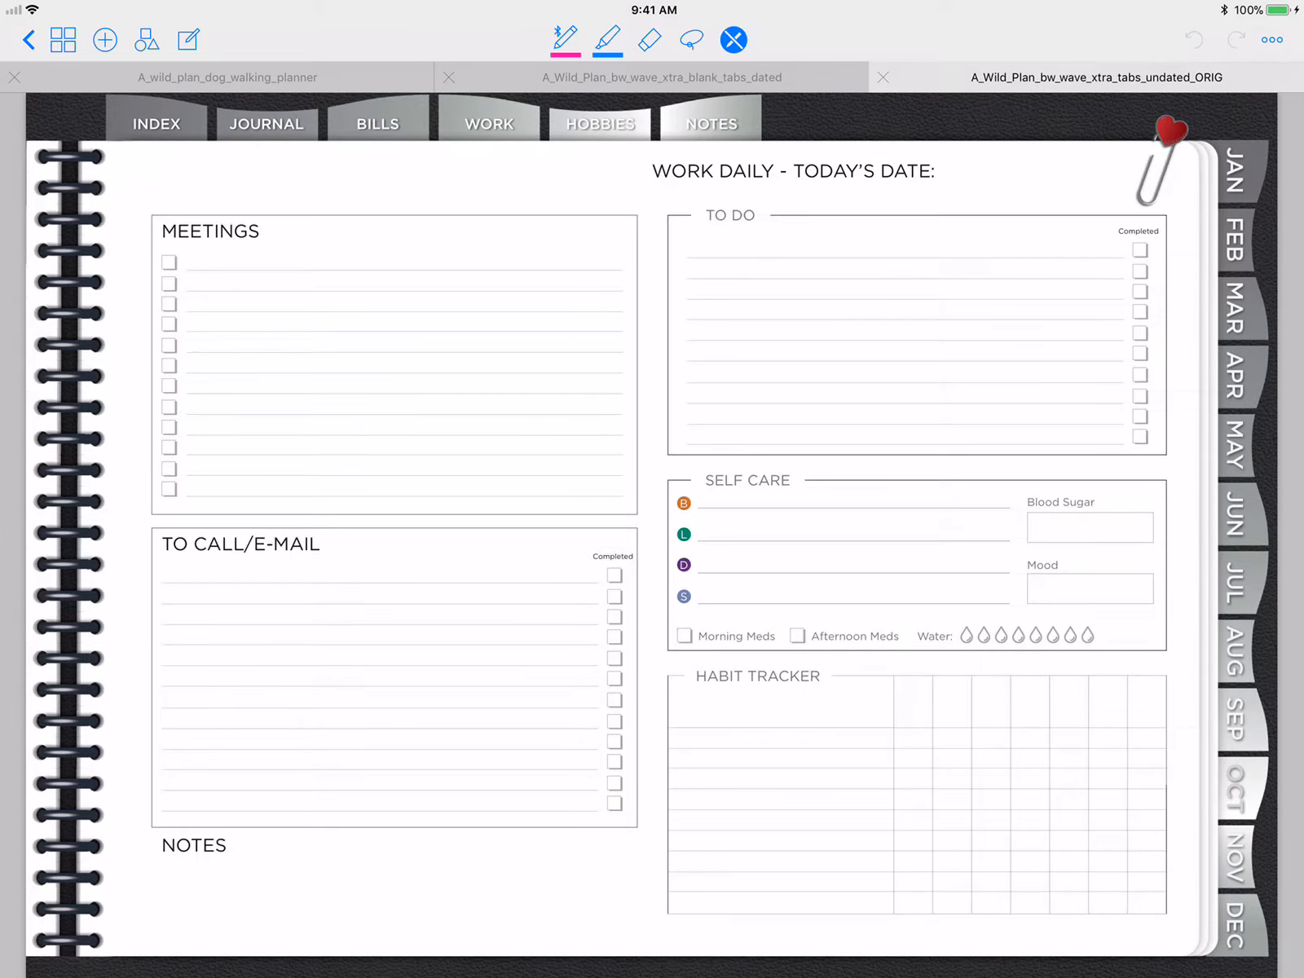
# - Bring up the planner's page thumbnails in page-selection mode
pyautogui.click(64, 39)
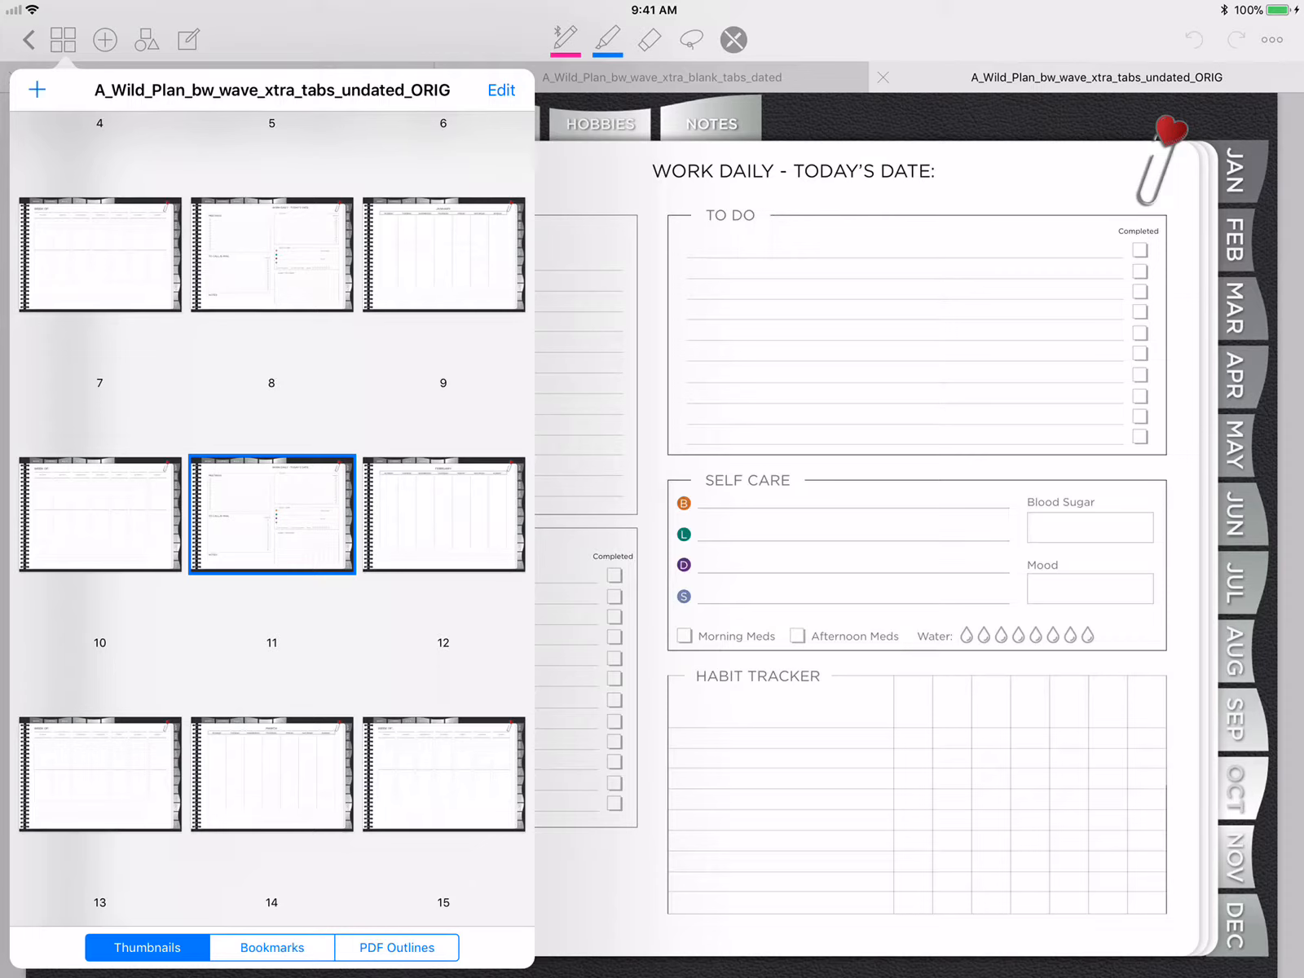
pyautogui.click(499, 89)
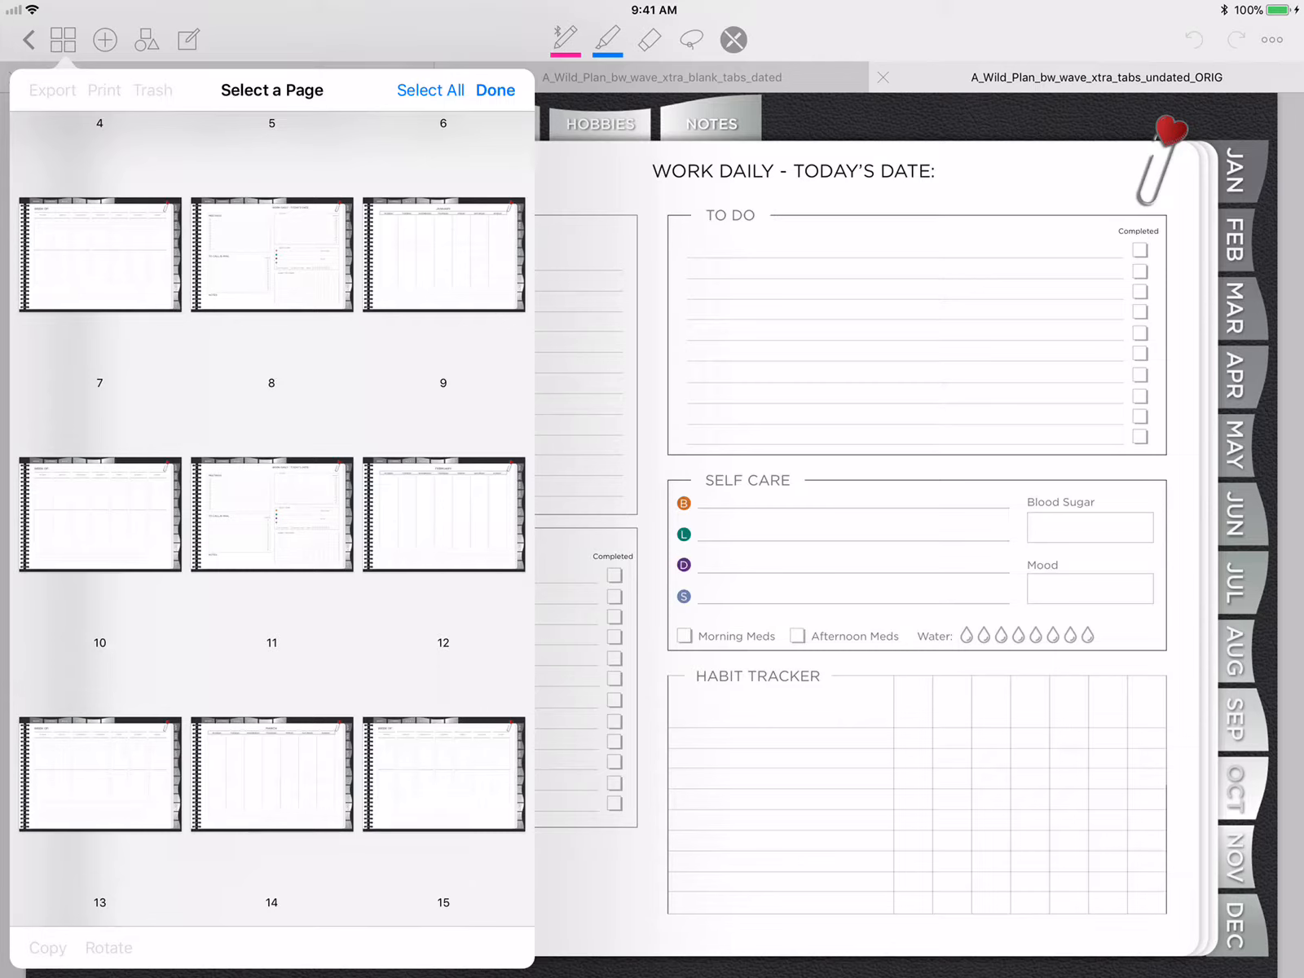
# - Select the Work Daily pages through the thumbnail list for removal
pyautogui.click(270, 513)
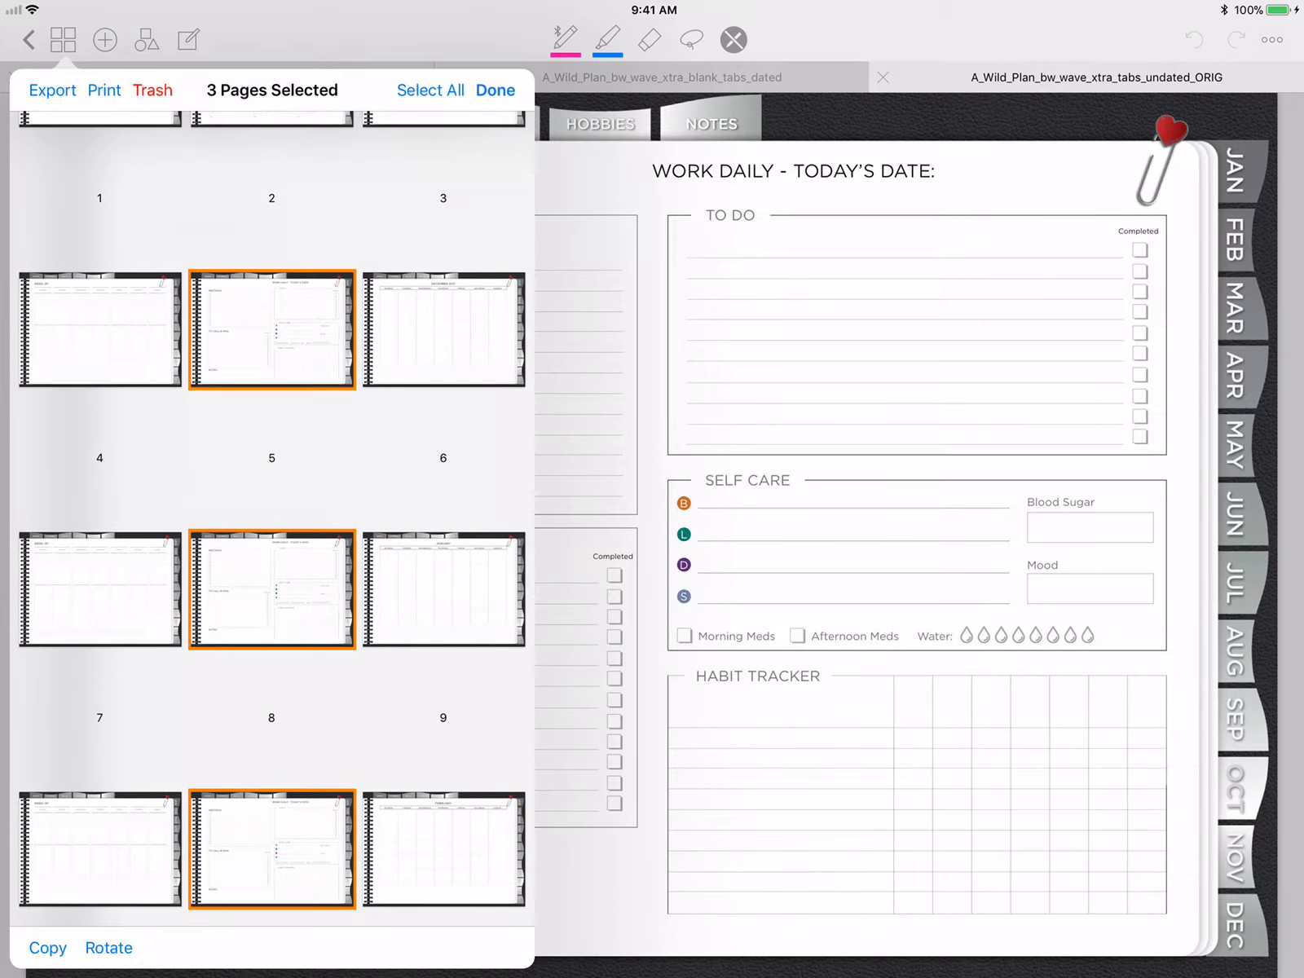
pyautogui.scroll(-3)
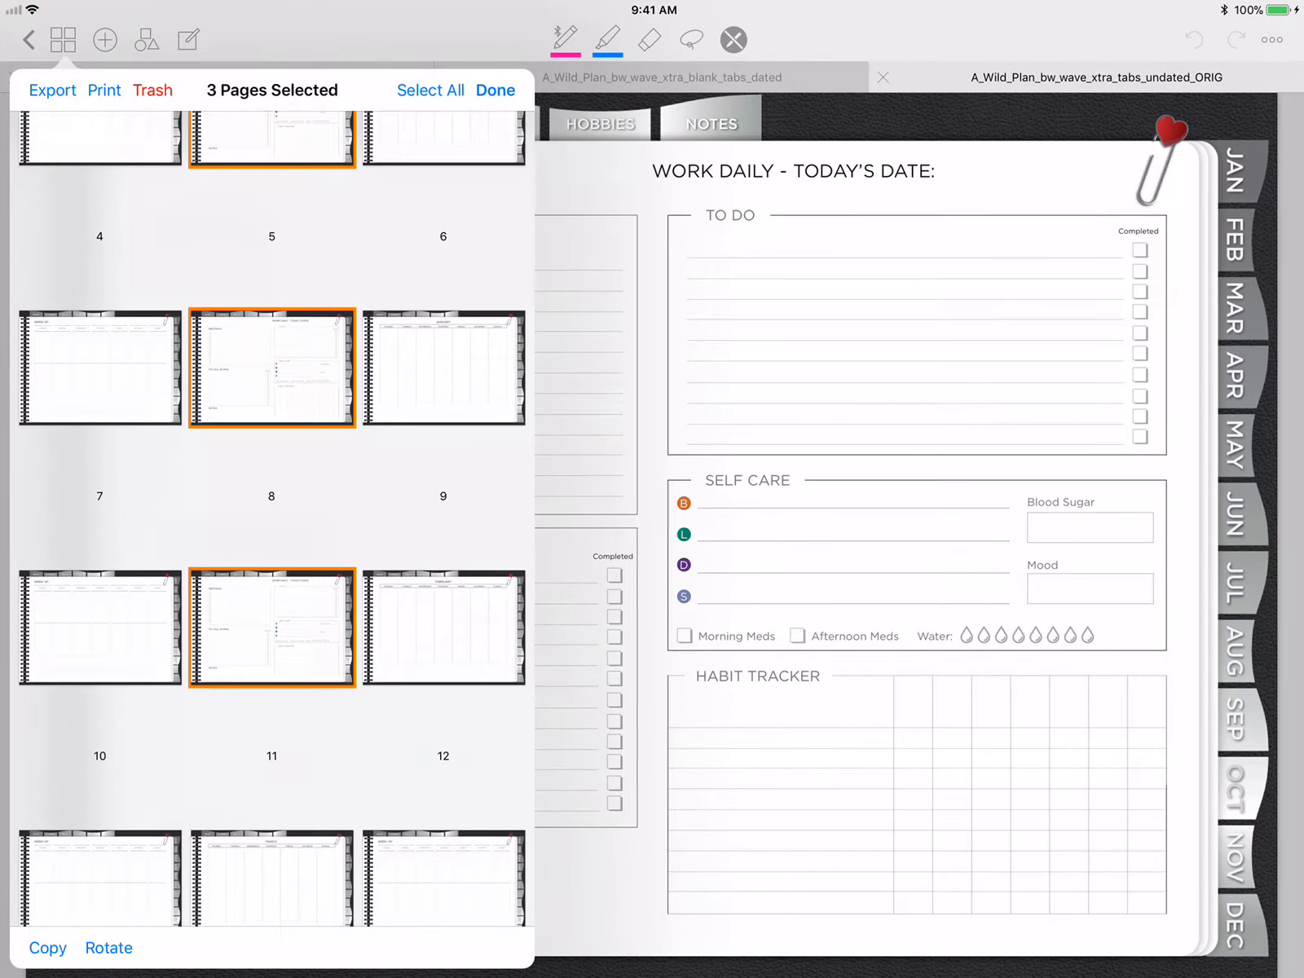
pyautogui.scroll(-3)
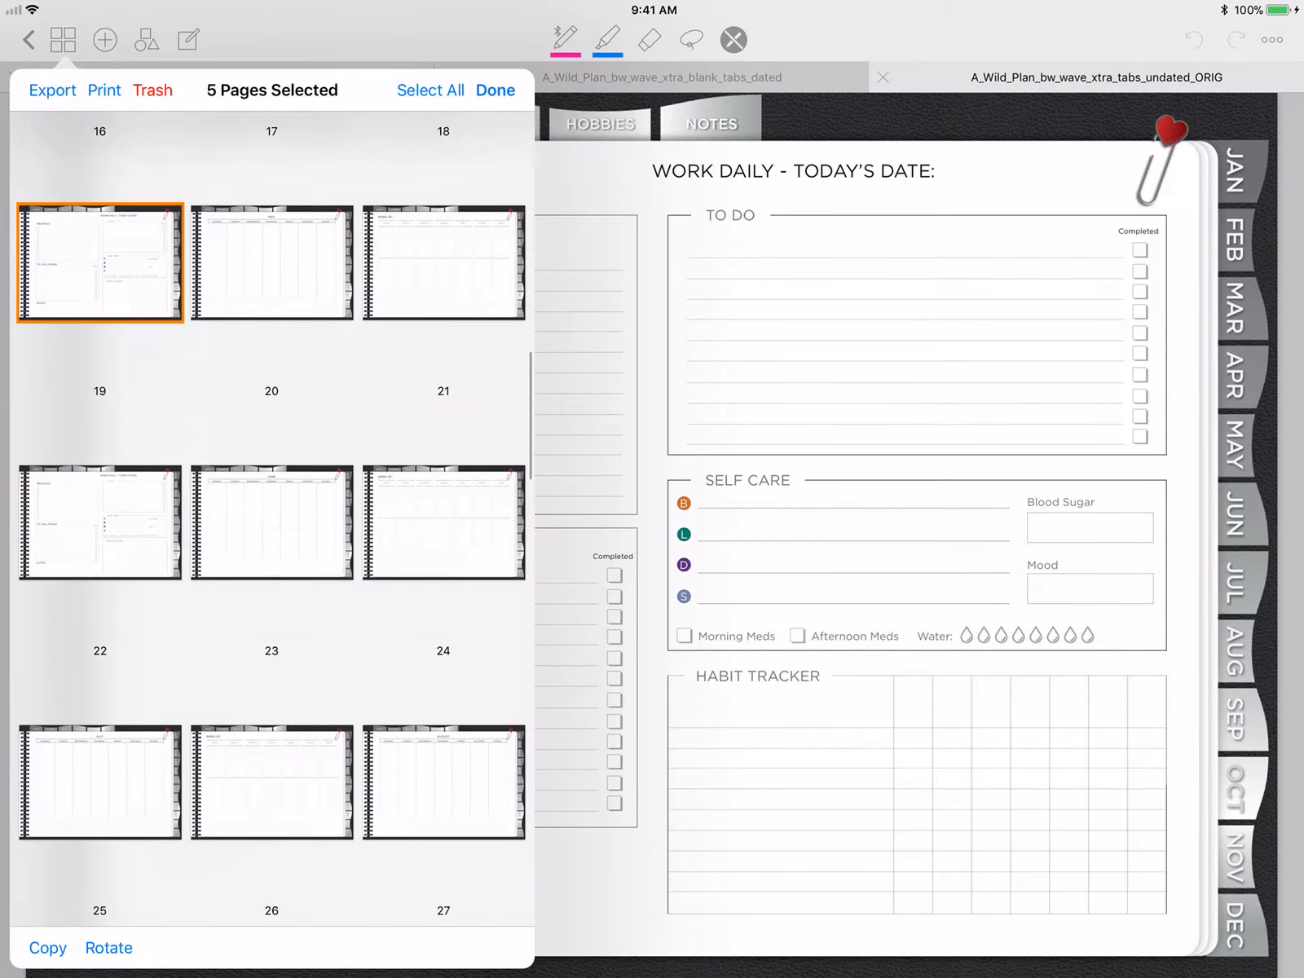
pyautogui.click(99, 521)
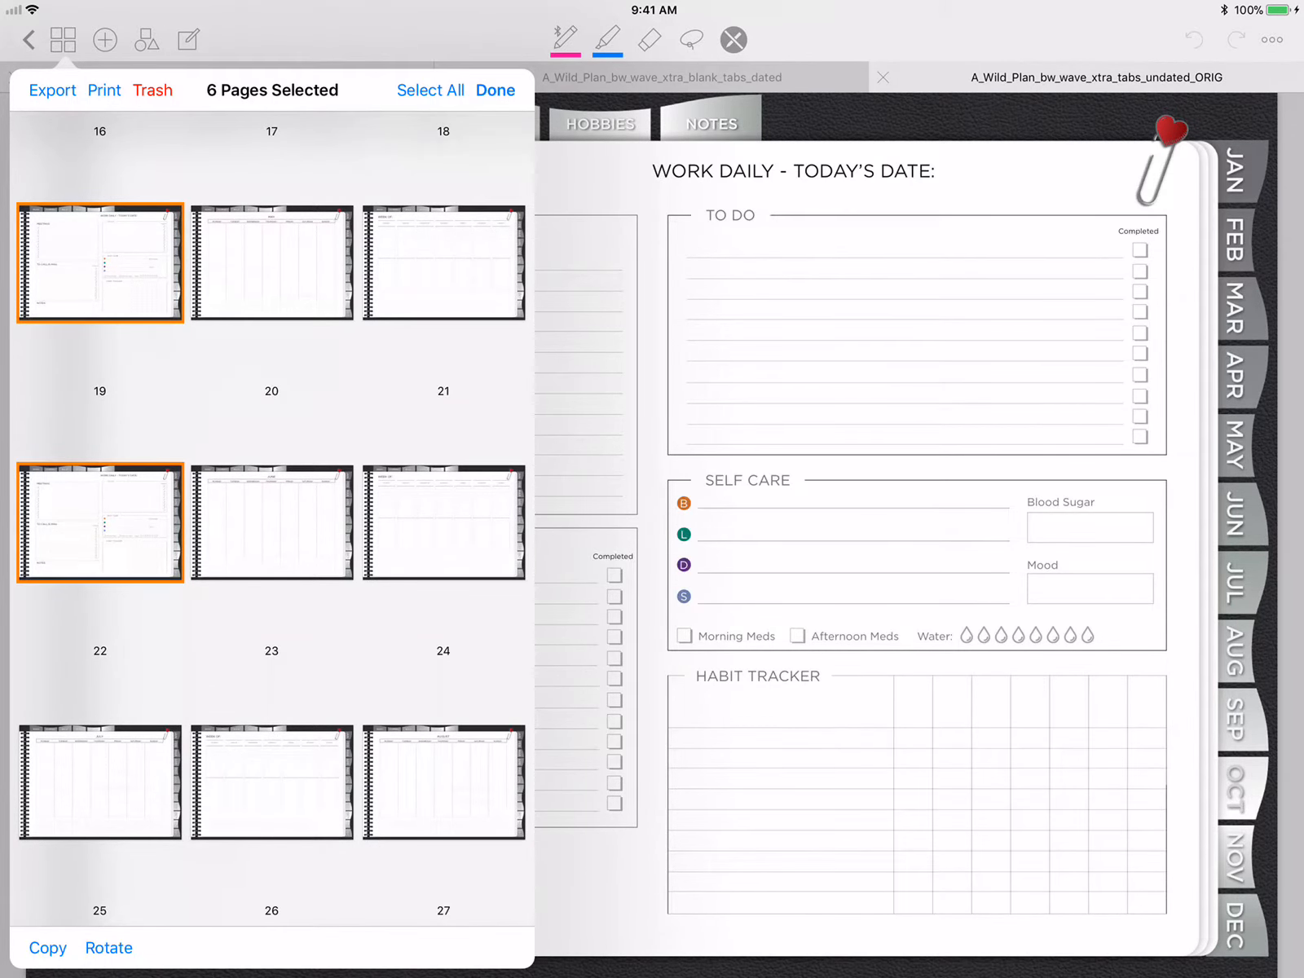
pyautogui.scroll(-3)
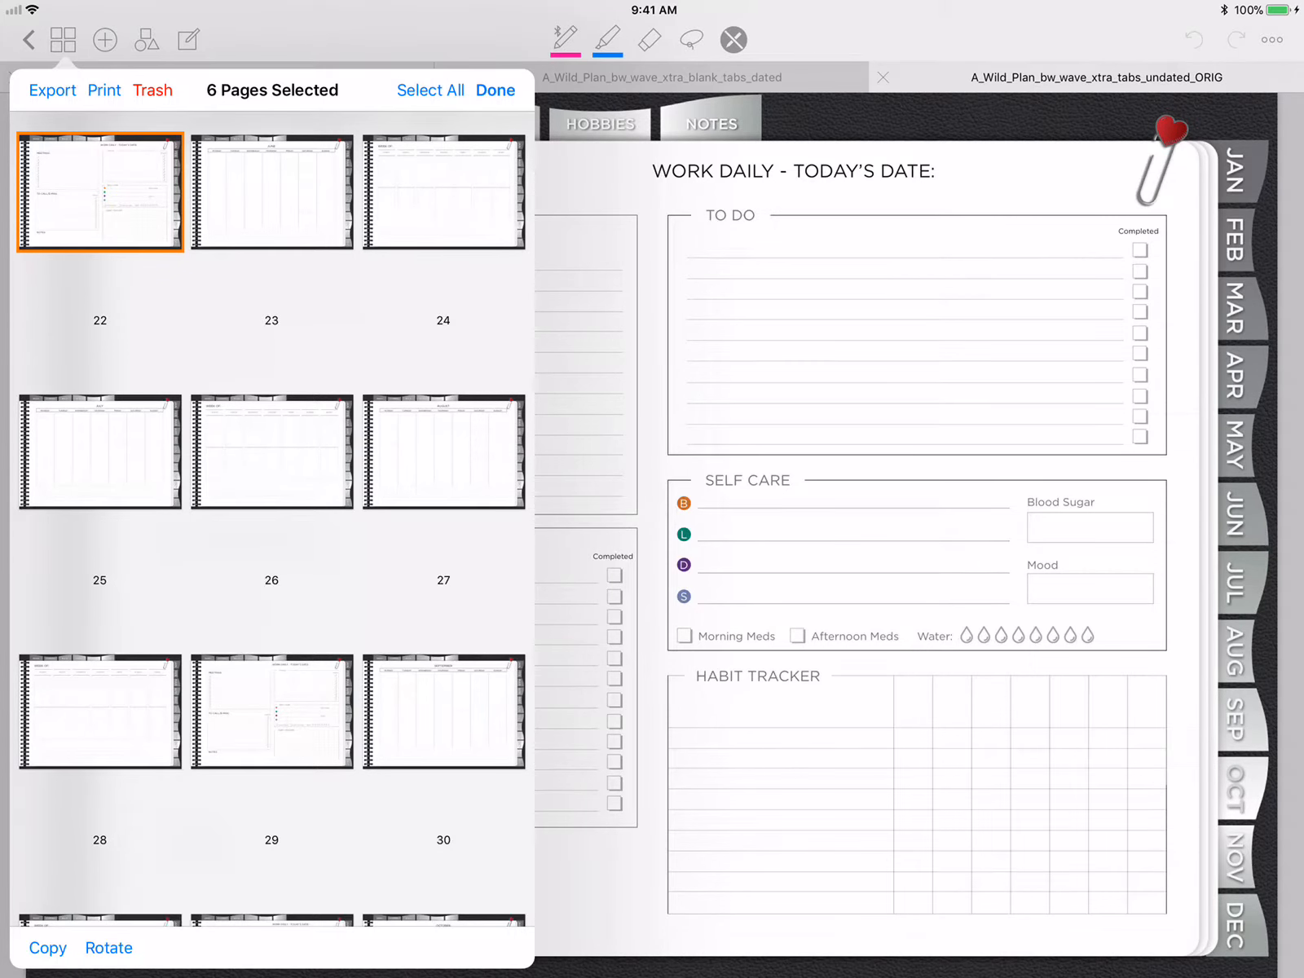
pyautogui.scroll(-3)
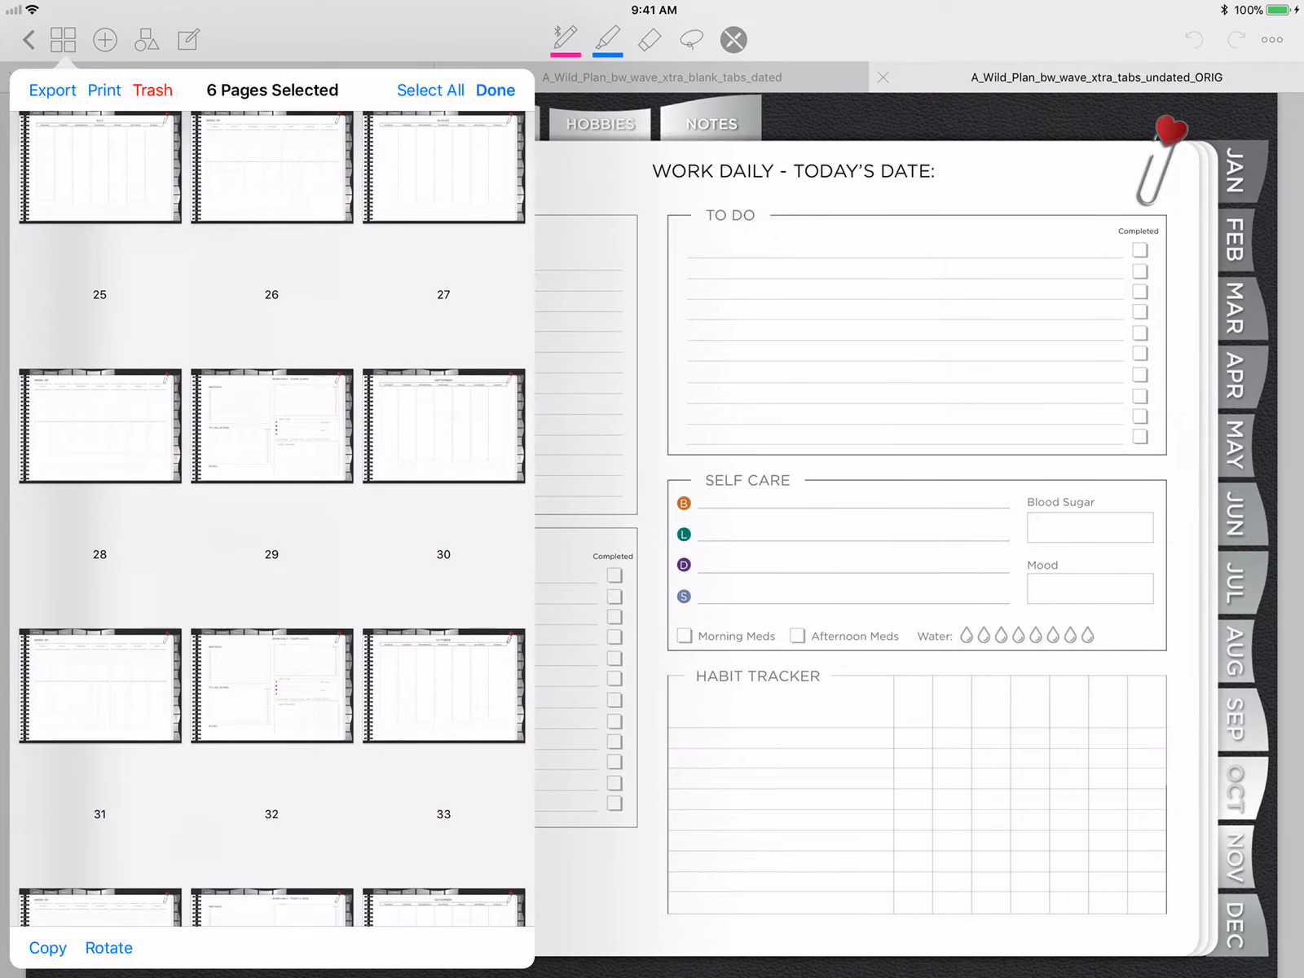
pyautogui.click(270, 427)
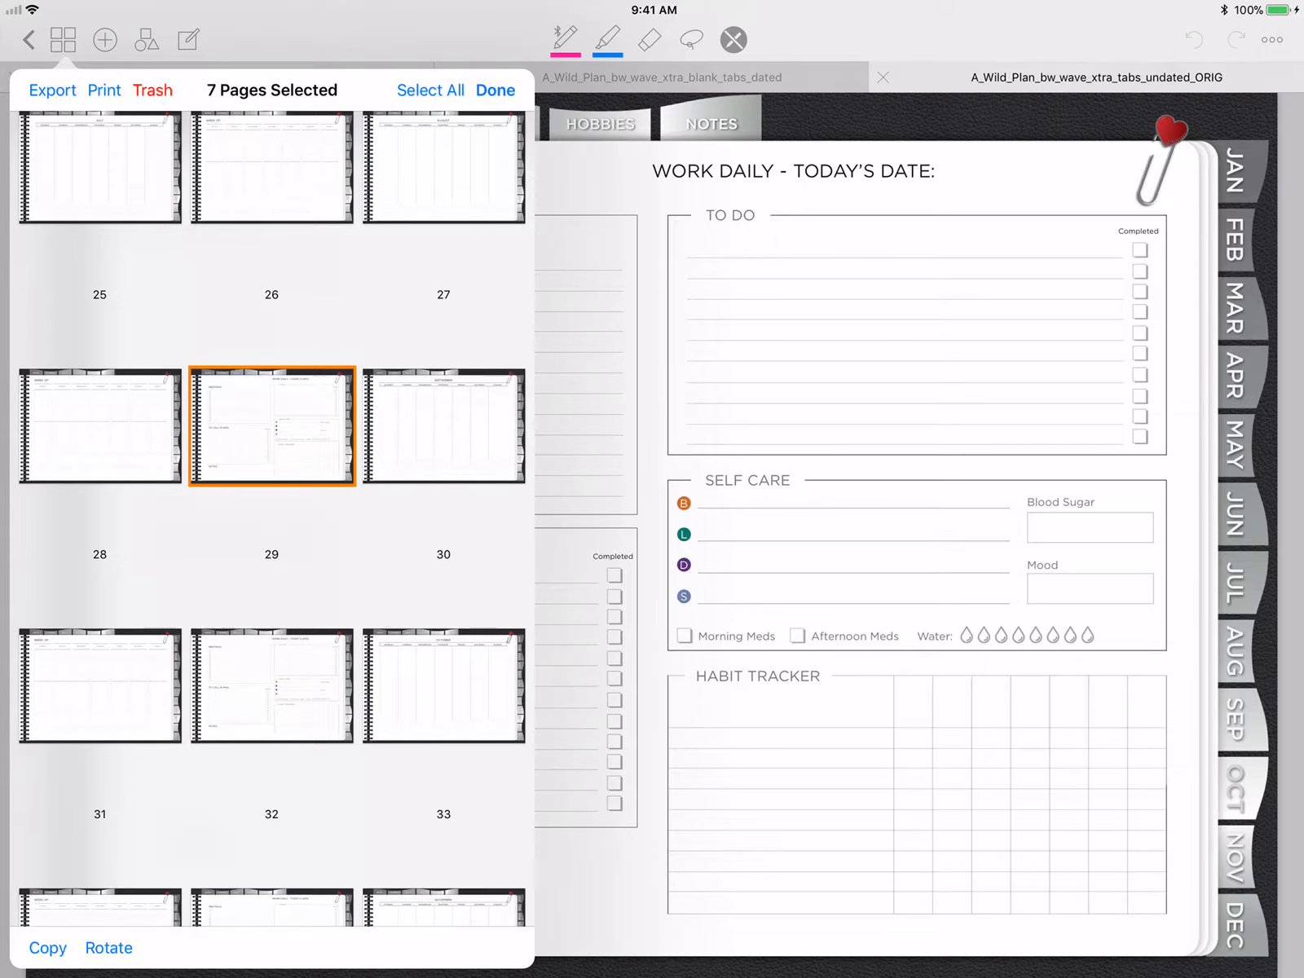
pyautogui.click(271, 685)
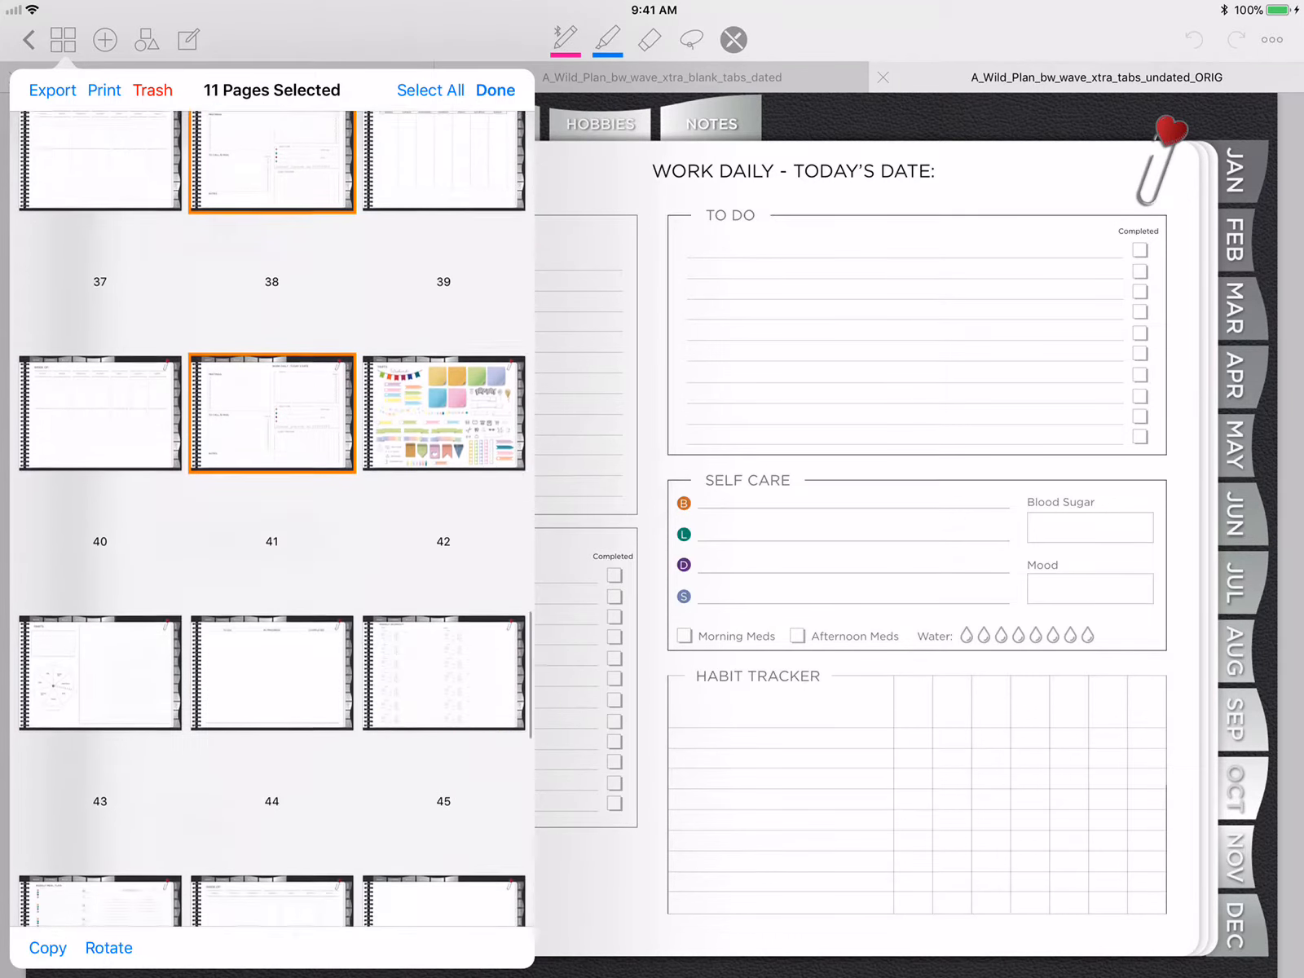
# - Trash the 11 selected Work Daily pages, leaving page 3 selected in the overview
pyautogui.scroll(-3)
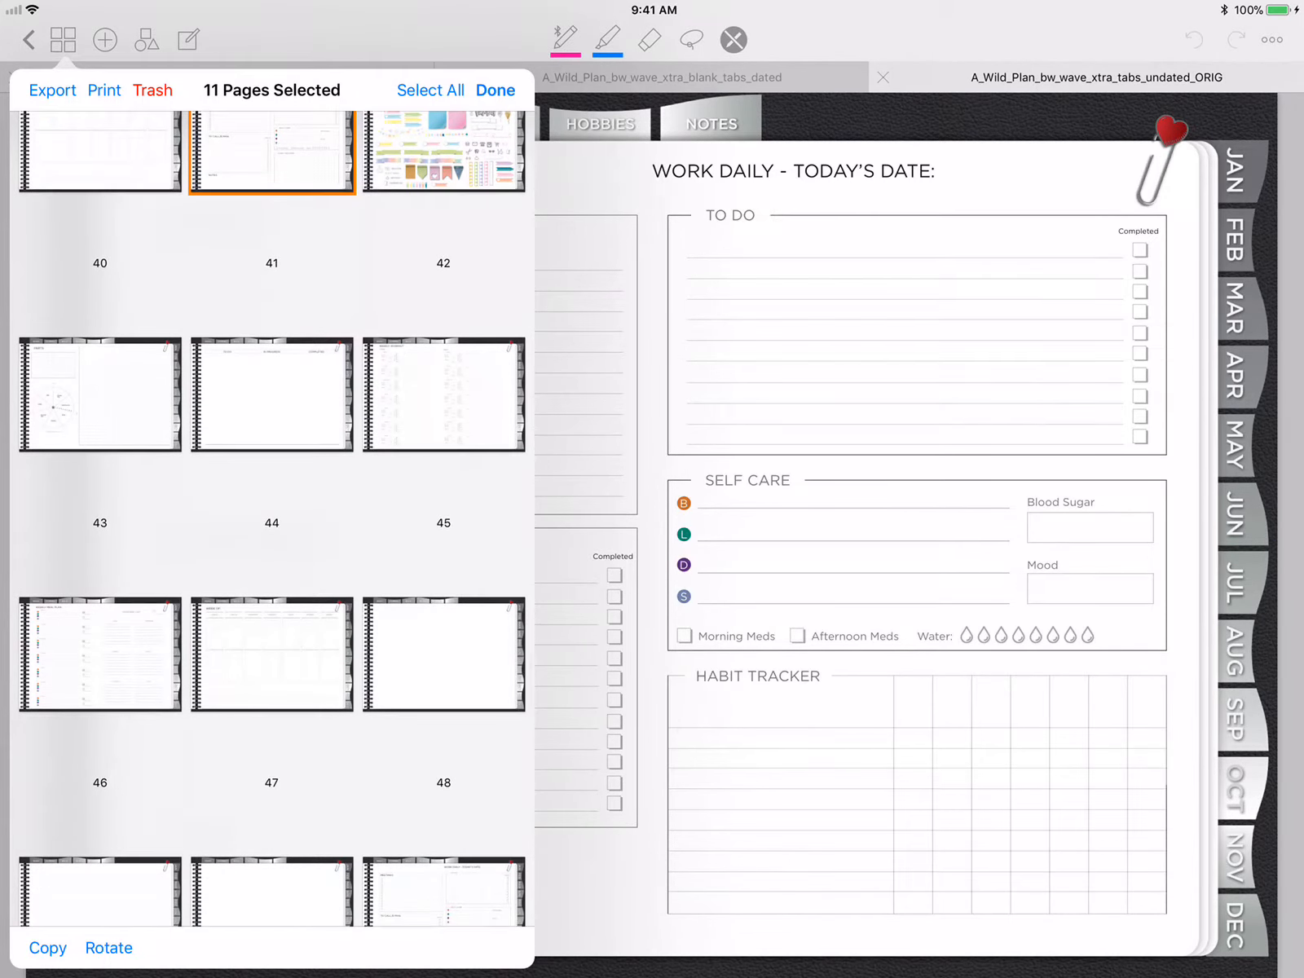
pyautogui.scroll(-3)
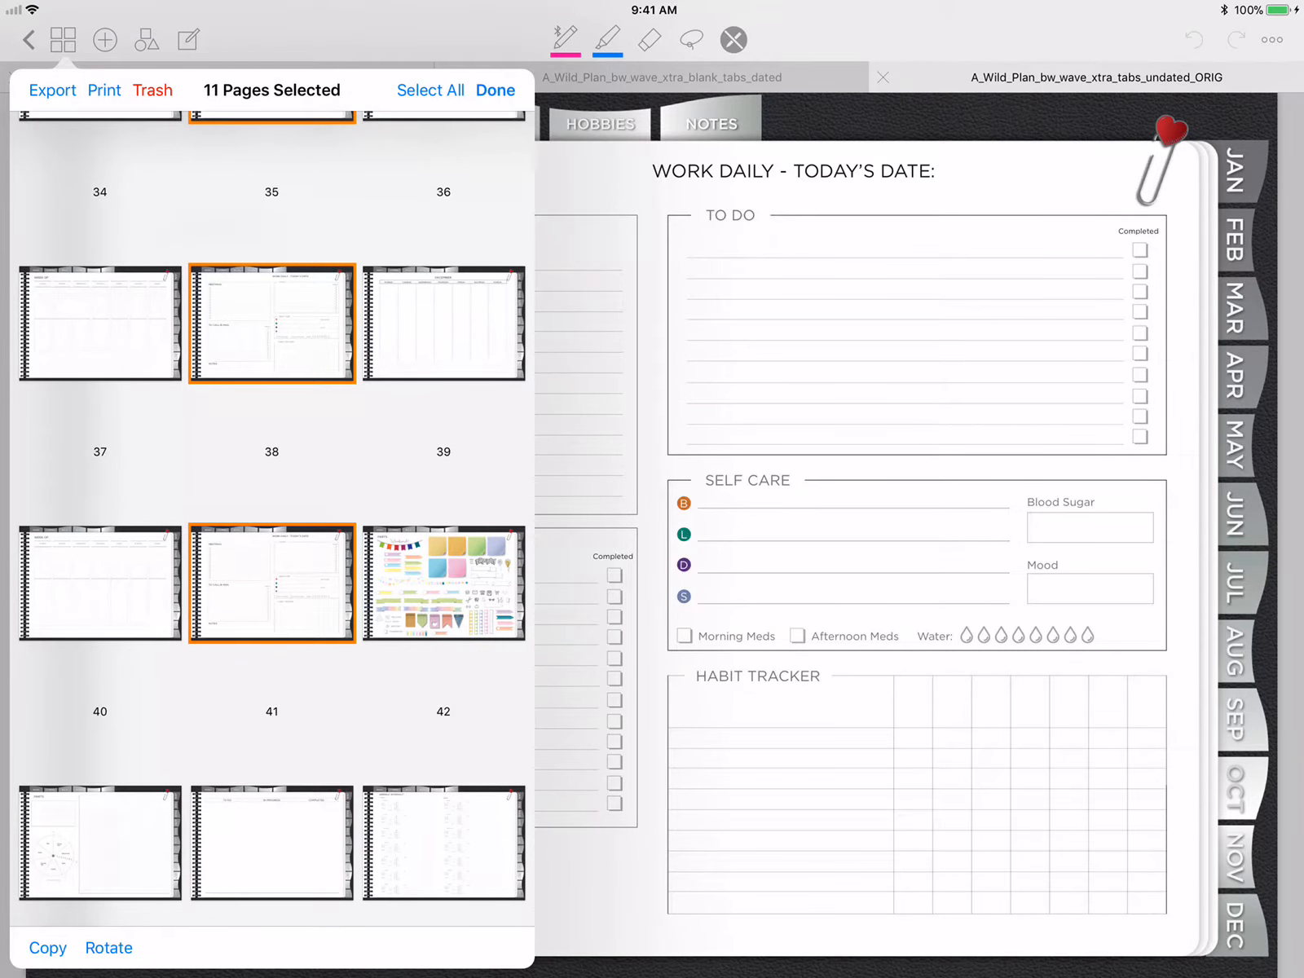
pyautogui.click(151, 90)
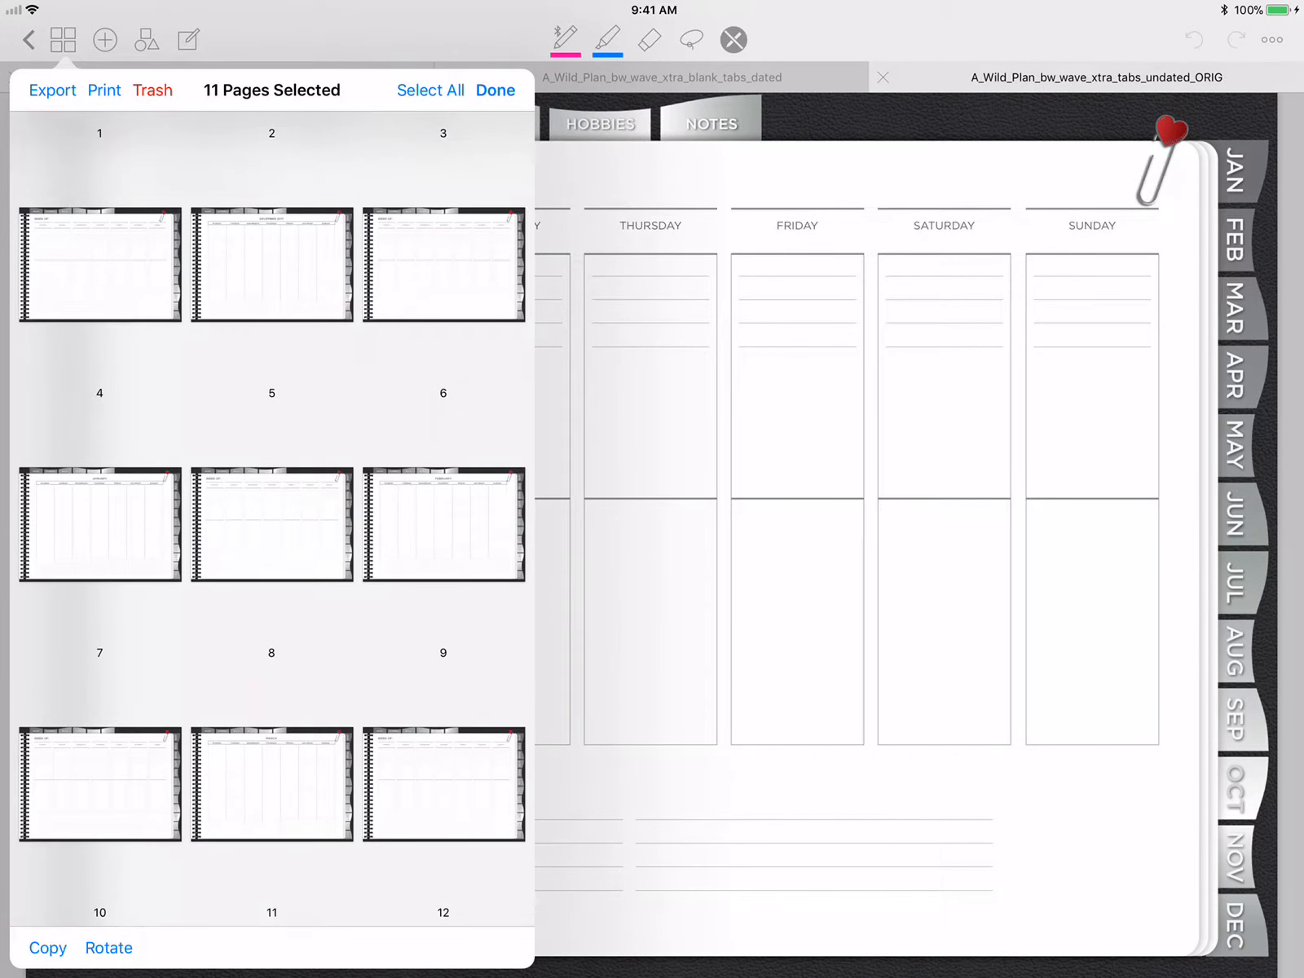
pyautogui.click(442, 265)
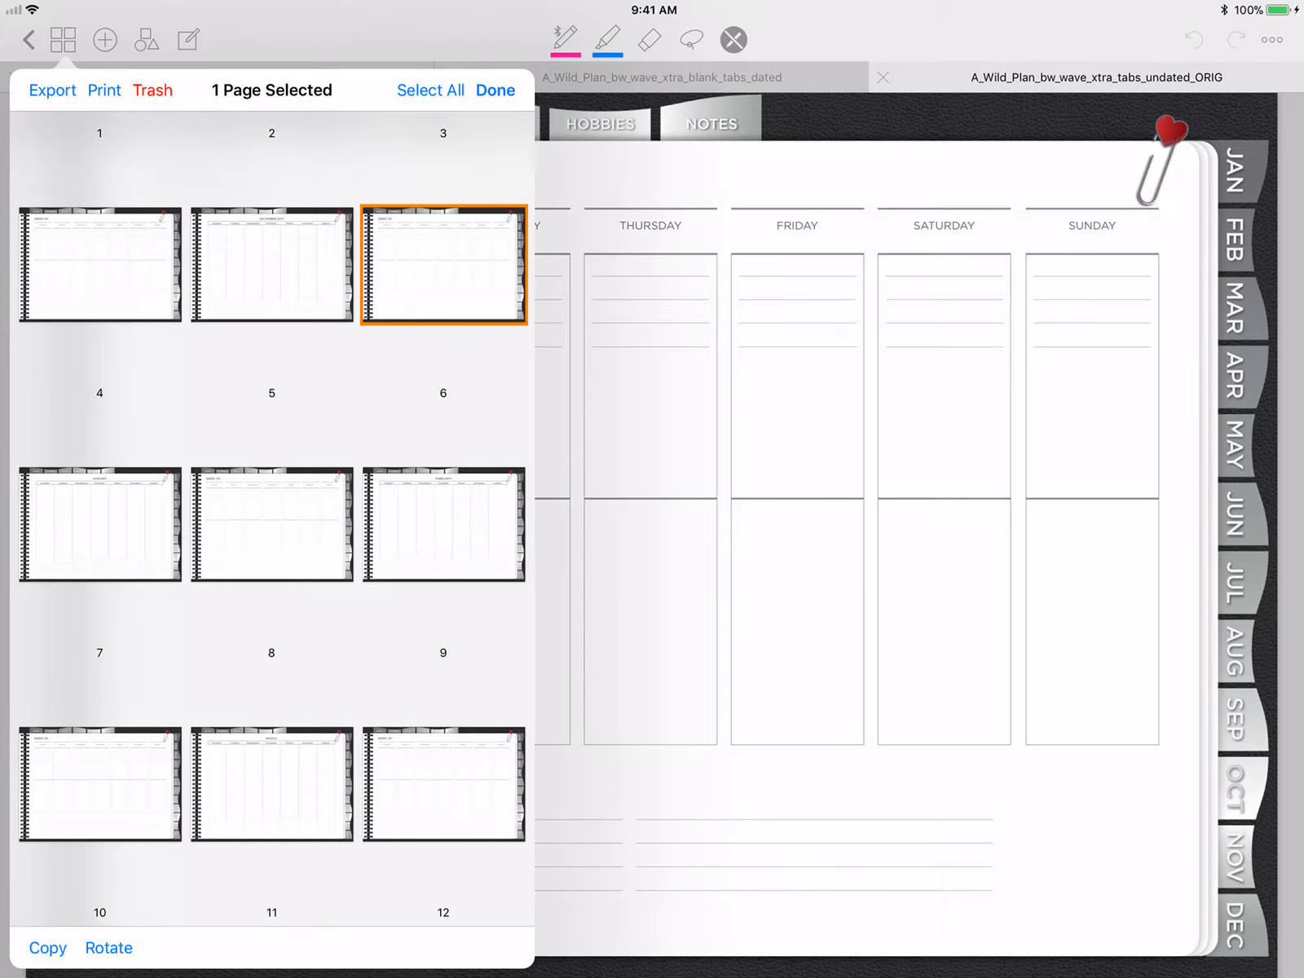
# - Return to the planner and jump through the February, Bills and Index tabs
pyautogui.click(494, 89)
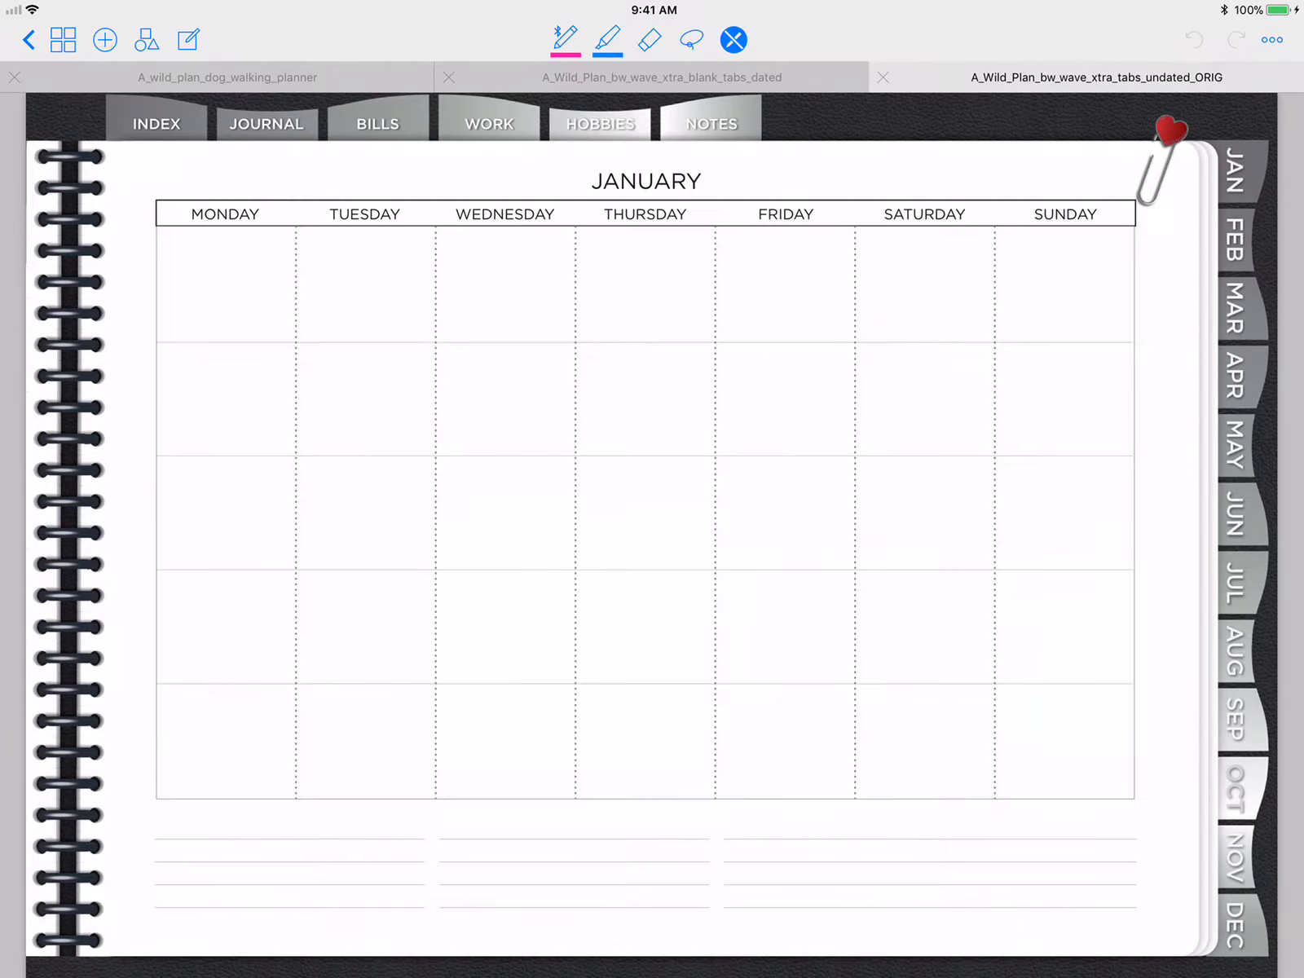
pyautogui.click(1237, 243)
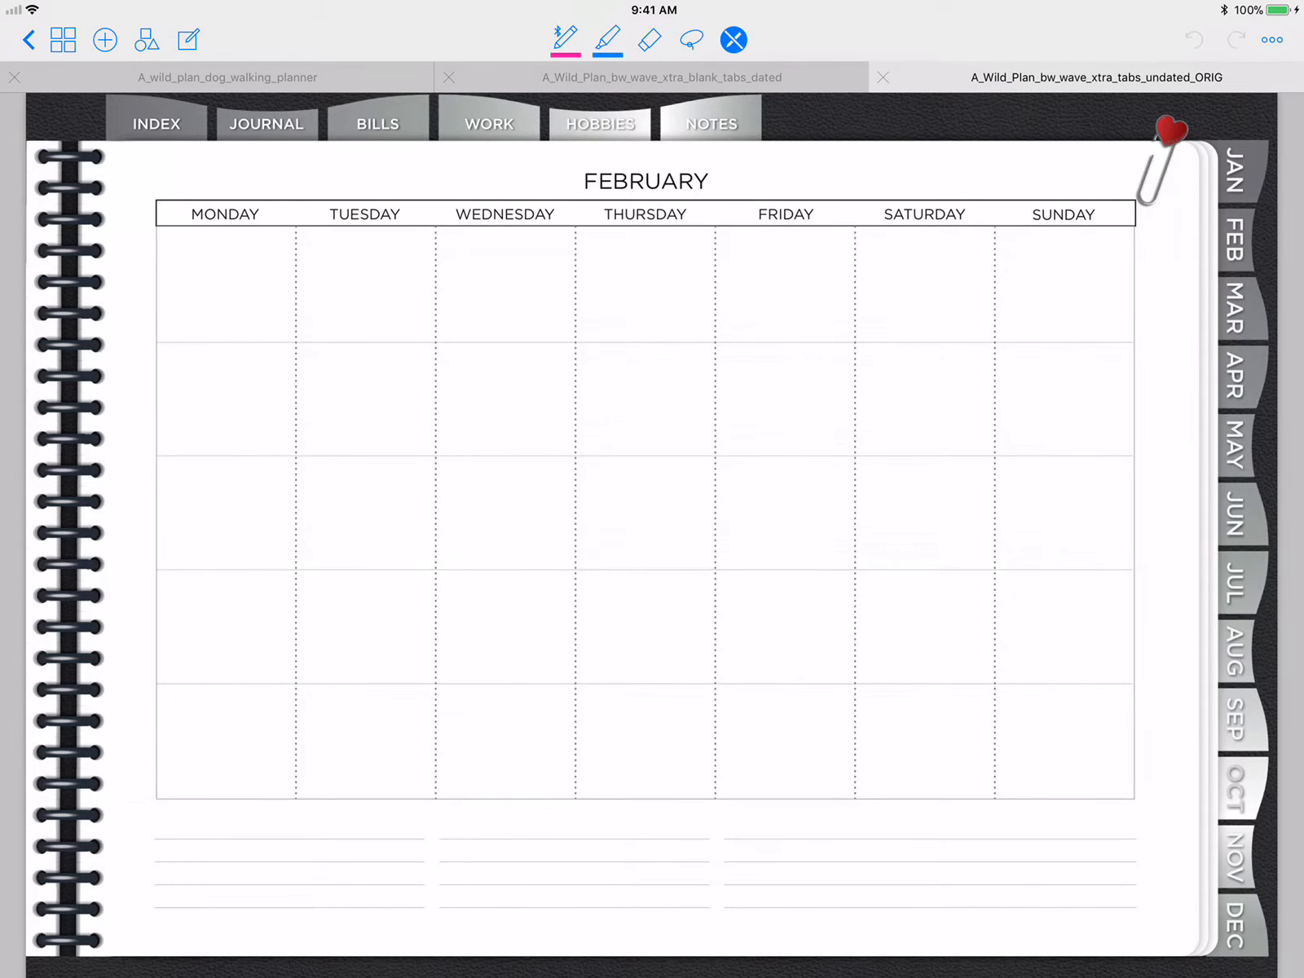
pyautogui.click(377, 124)
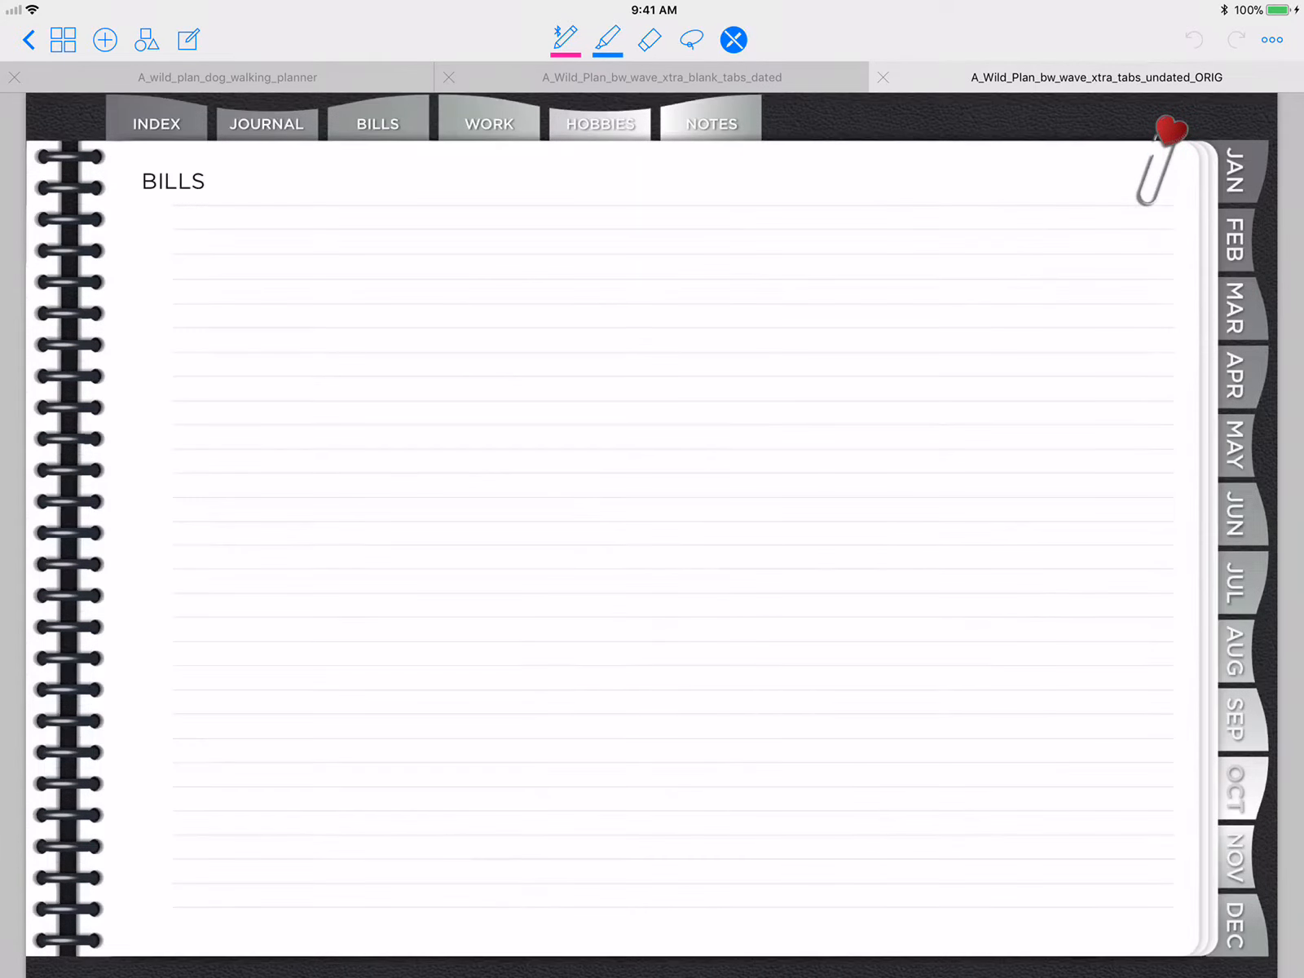
pyautogui.click(156, 124)
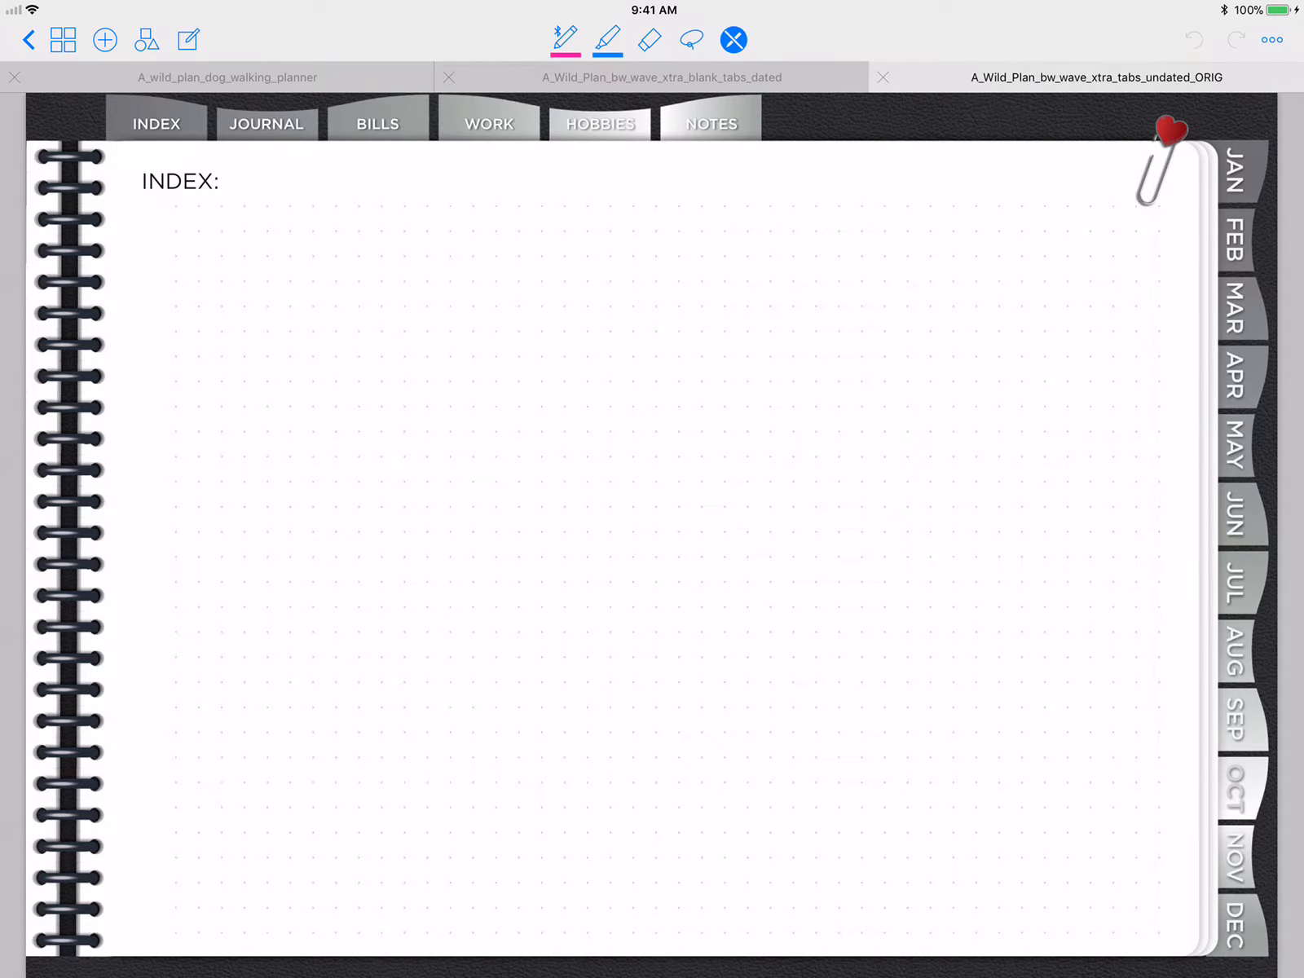
# - Scroll the page thumbnails down to the Weekly Meal Plan page
pyautogui.click(64, 39)
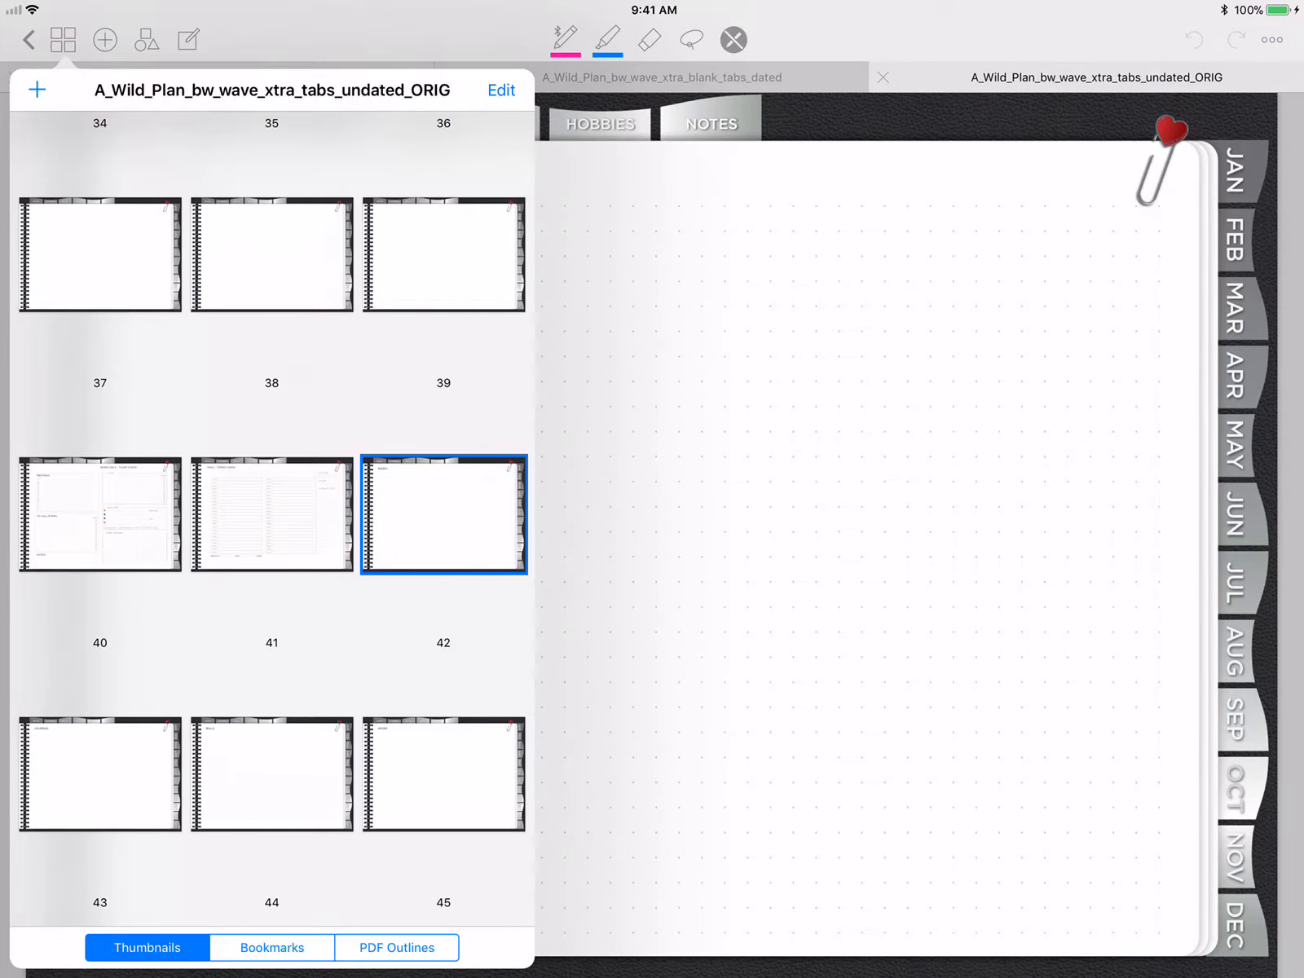
pyautogui.scroll(-3)
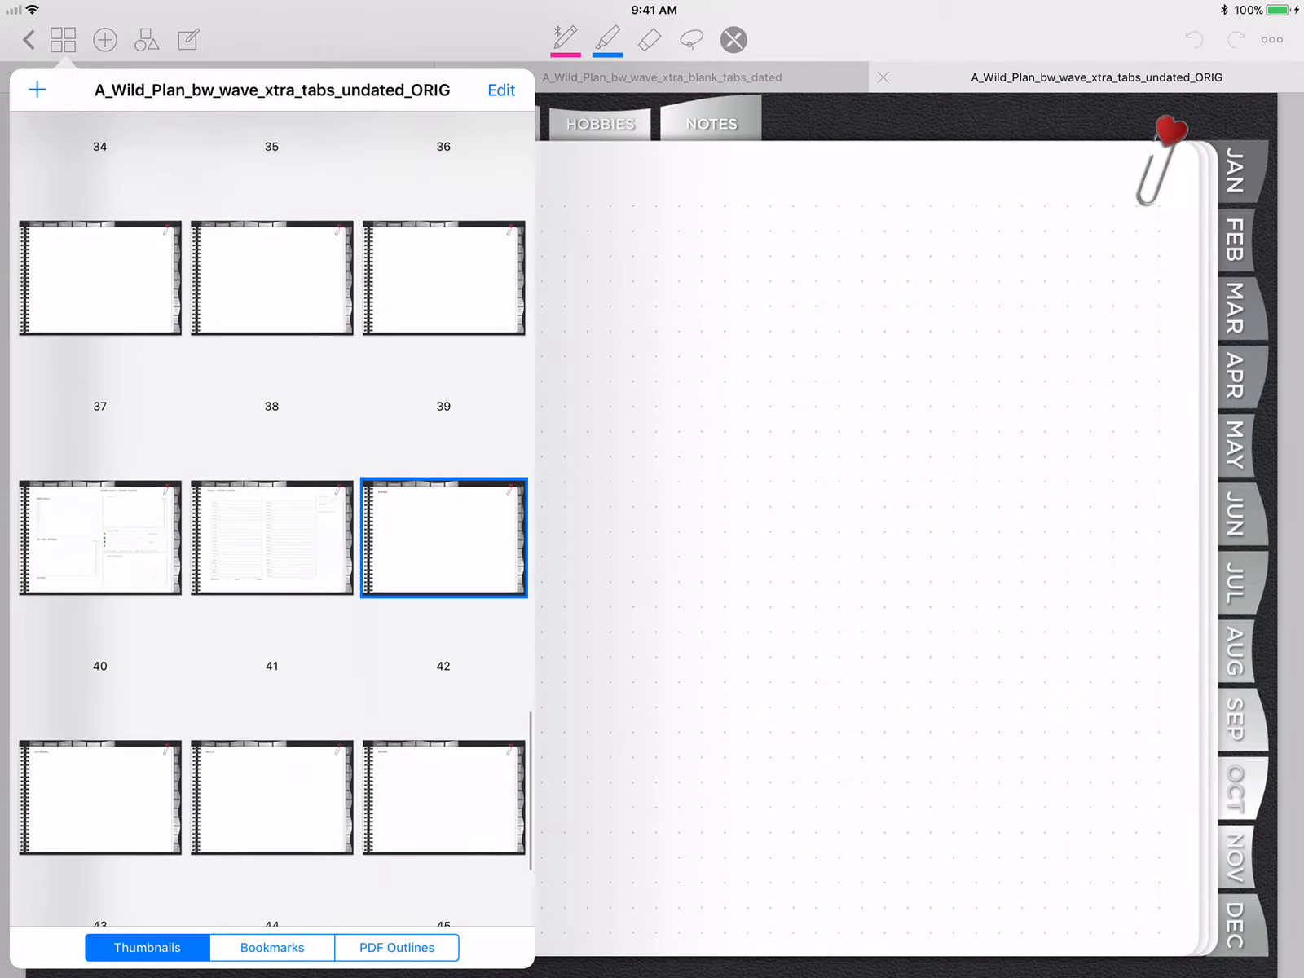
pyautogui.scroll(-3)
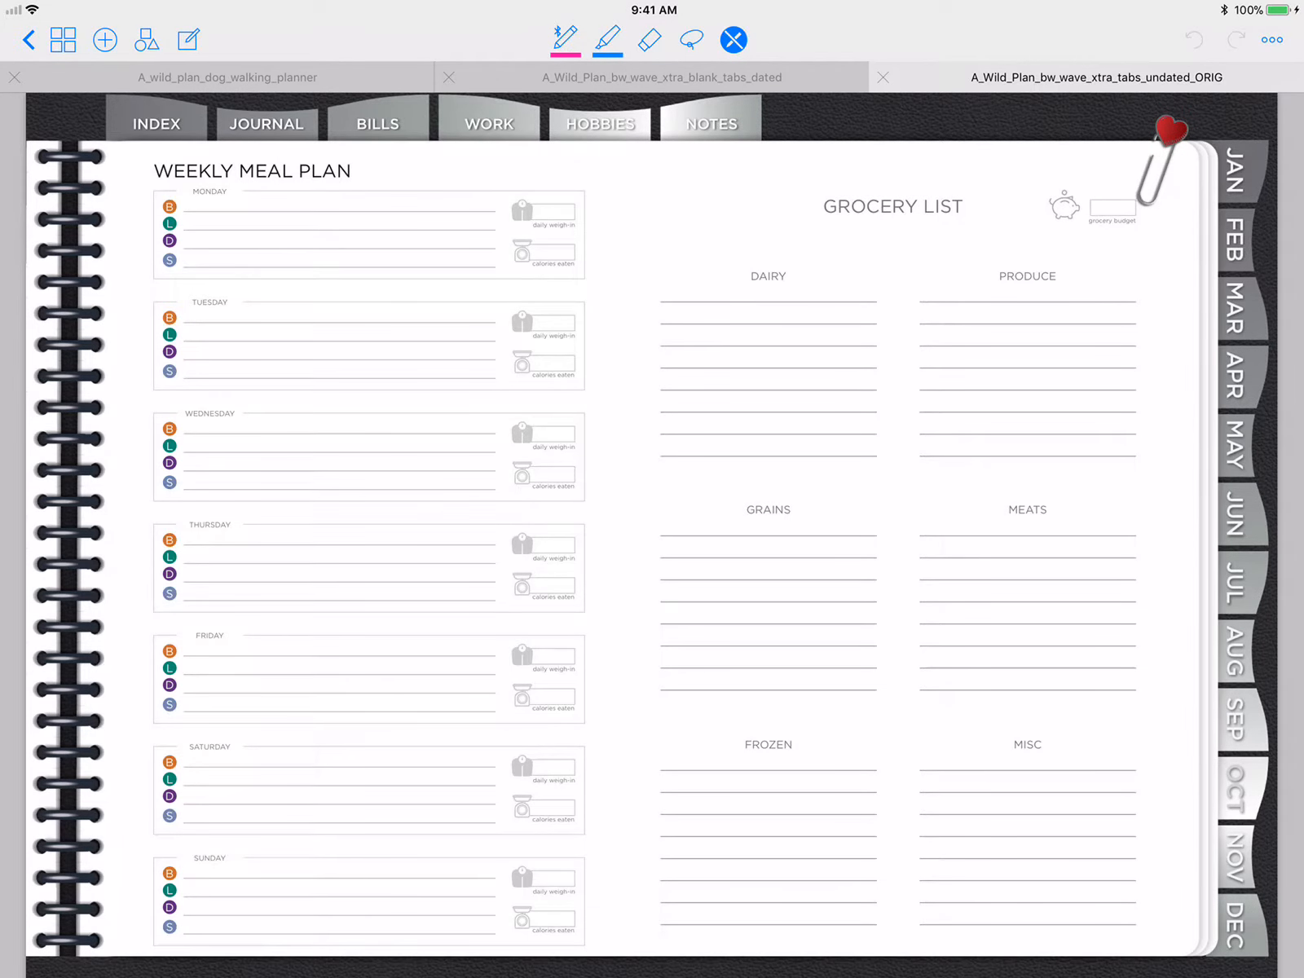
# - Copy the Weekly Meal Plan page (page 32) and return to page-selection mode
pyautogui.click(64, 39)
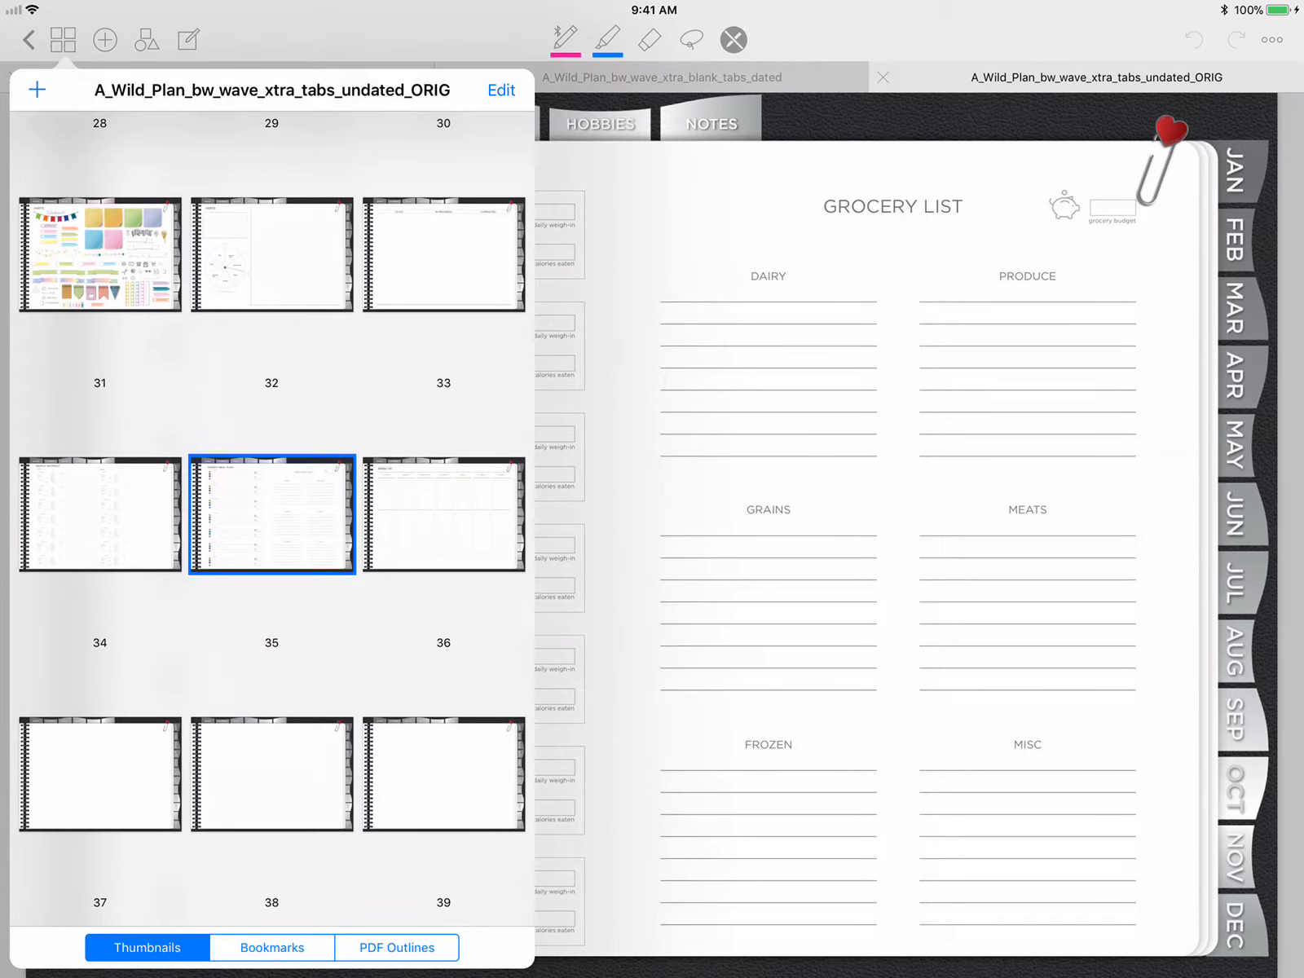
pyautogui.click(500, 90)
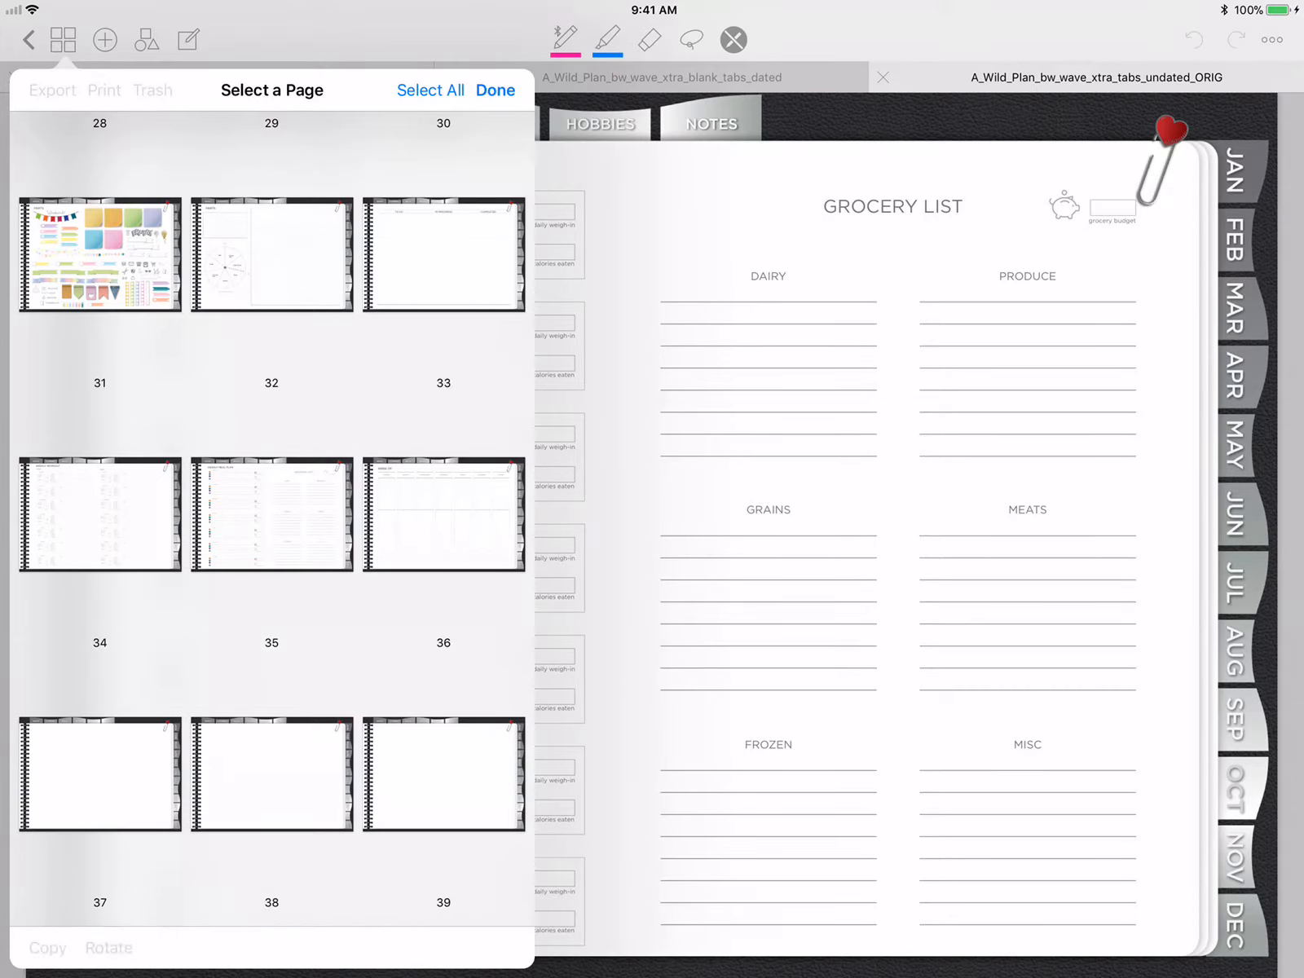
pyautogui.click(271, 513)
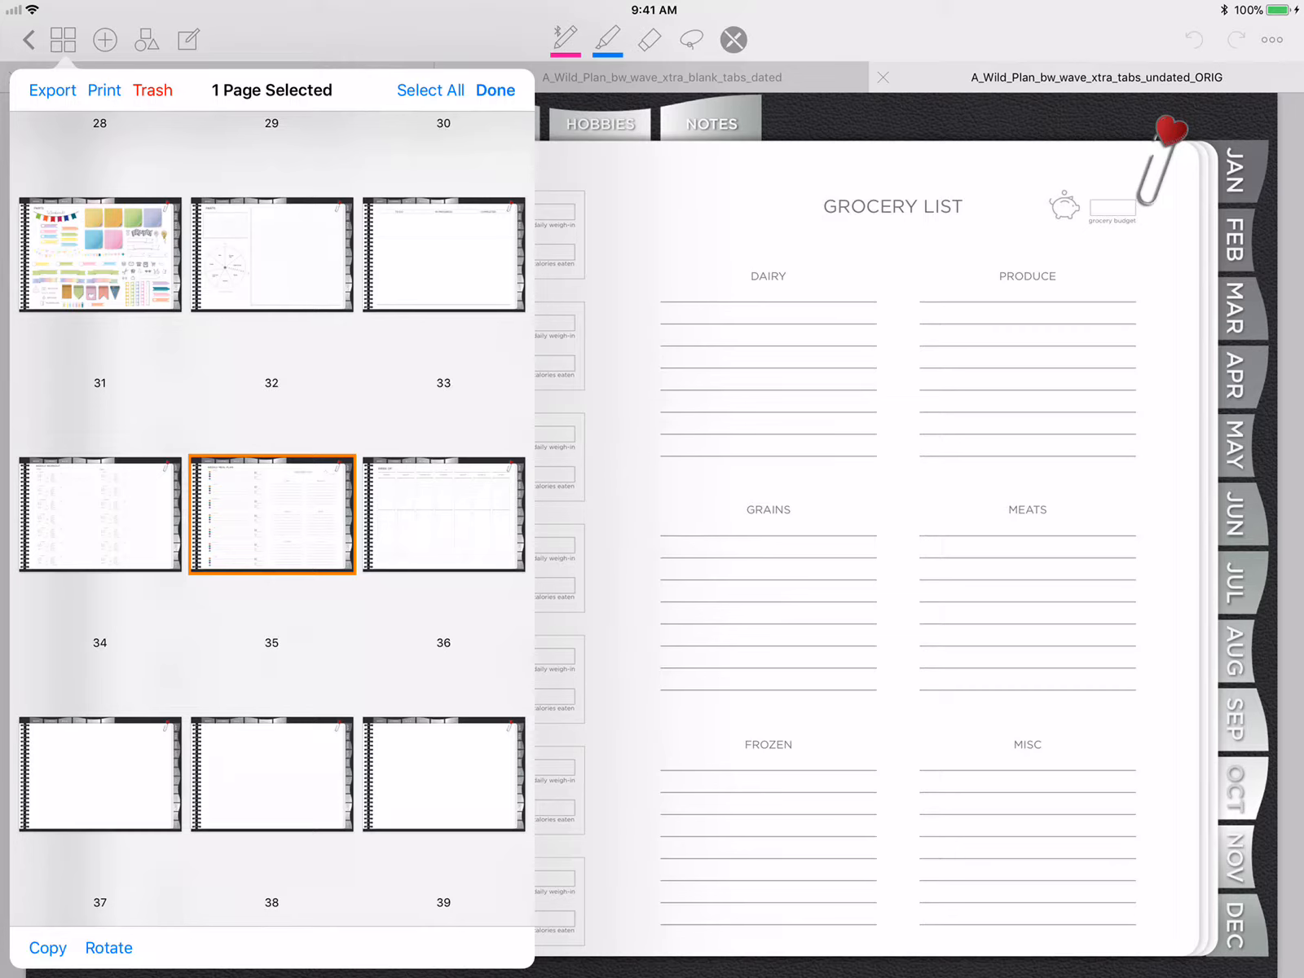
pyautogui.click(271, 513)
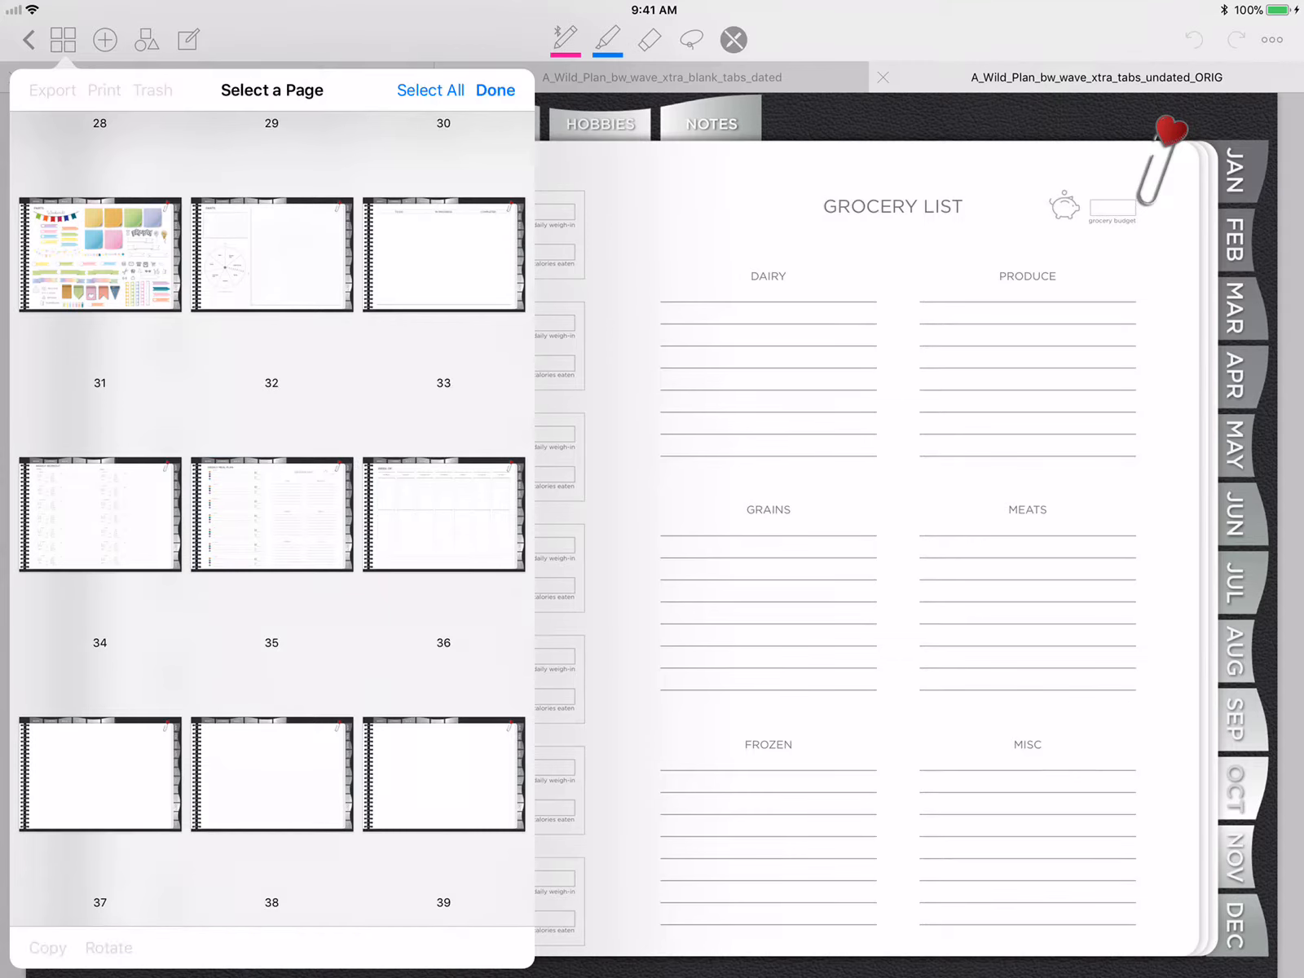
pyautogui.click(271, 514)
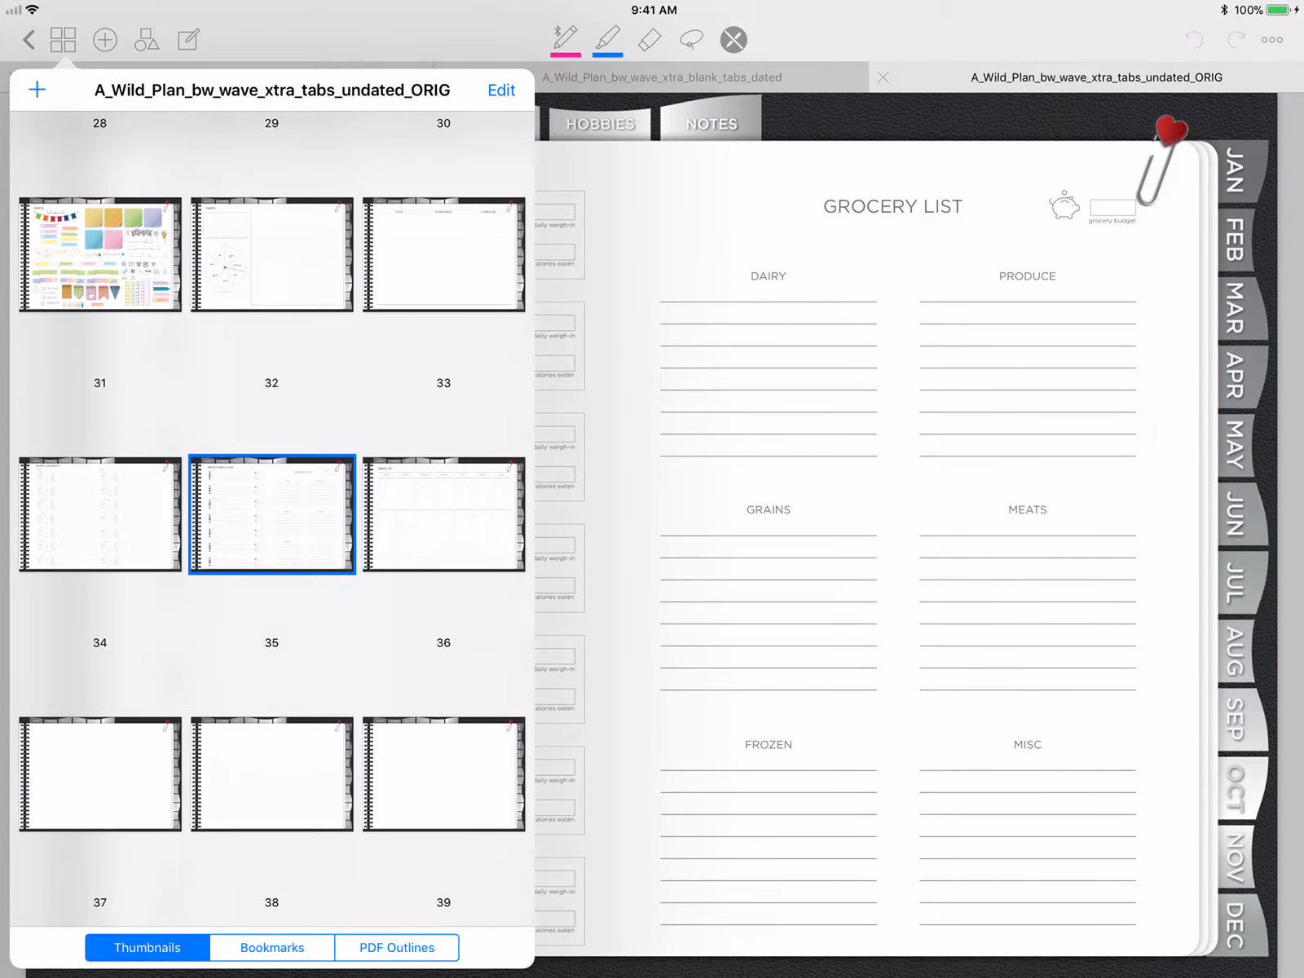
pyautogui.click(500, 89)
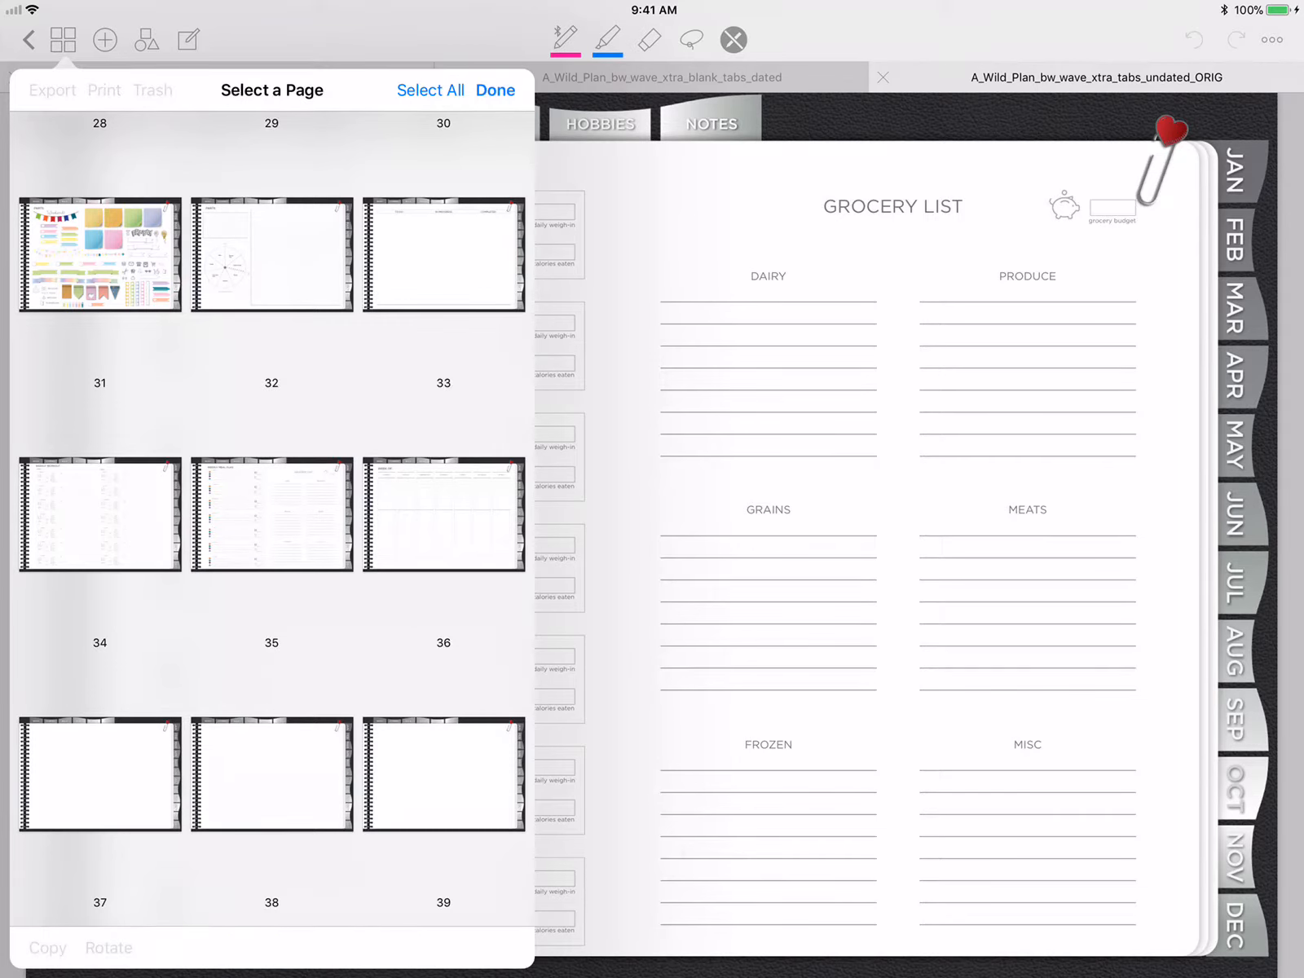
# - Bring up the insert/import/paste options at the insertion point after page 10
pyautogui.click(282, 513)
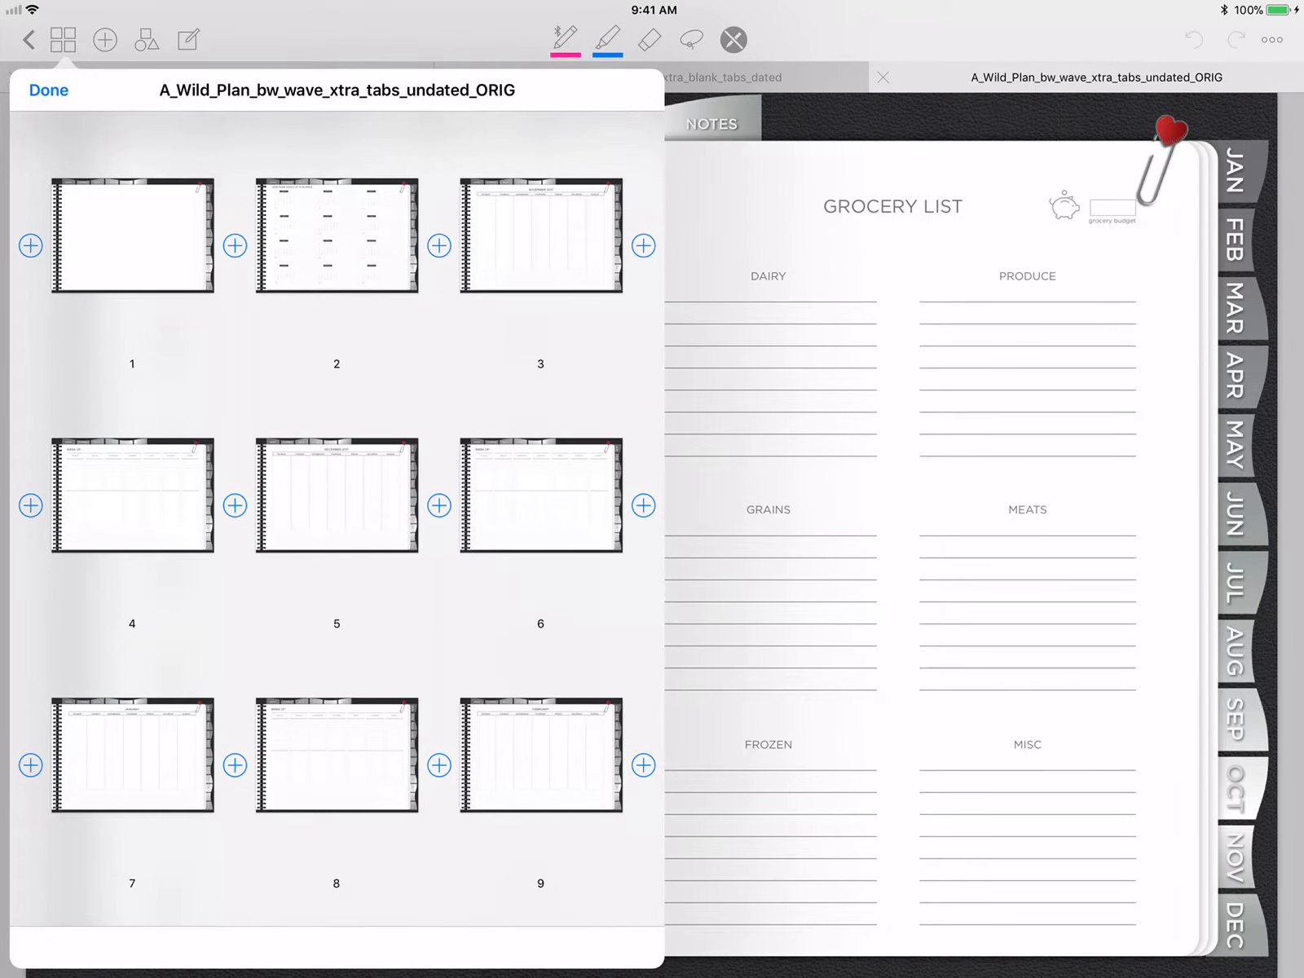
pyautogui.click(235, 506)
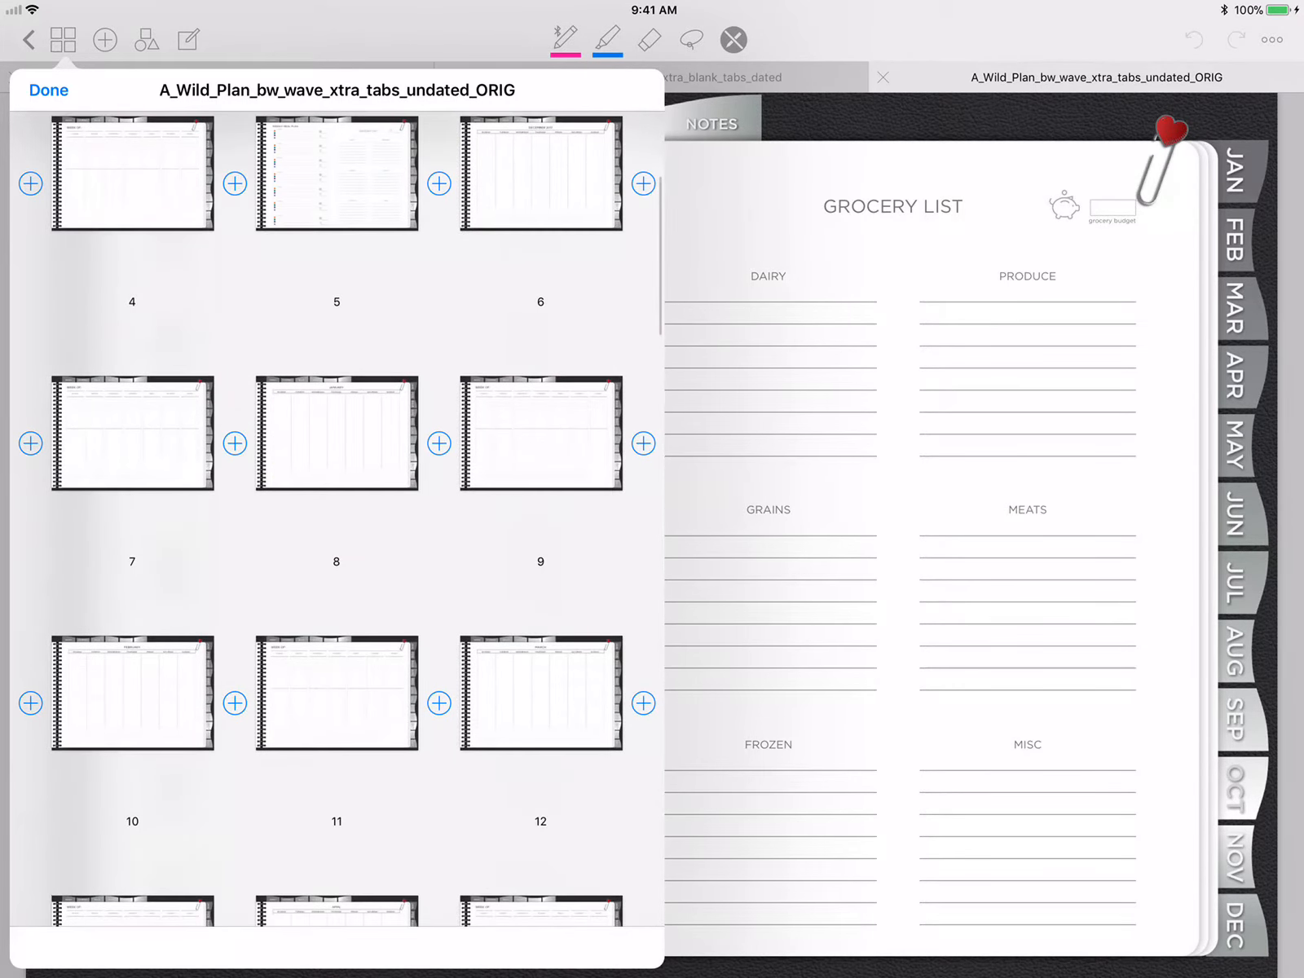
pyautogui.click(234, 442)
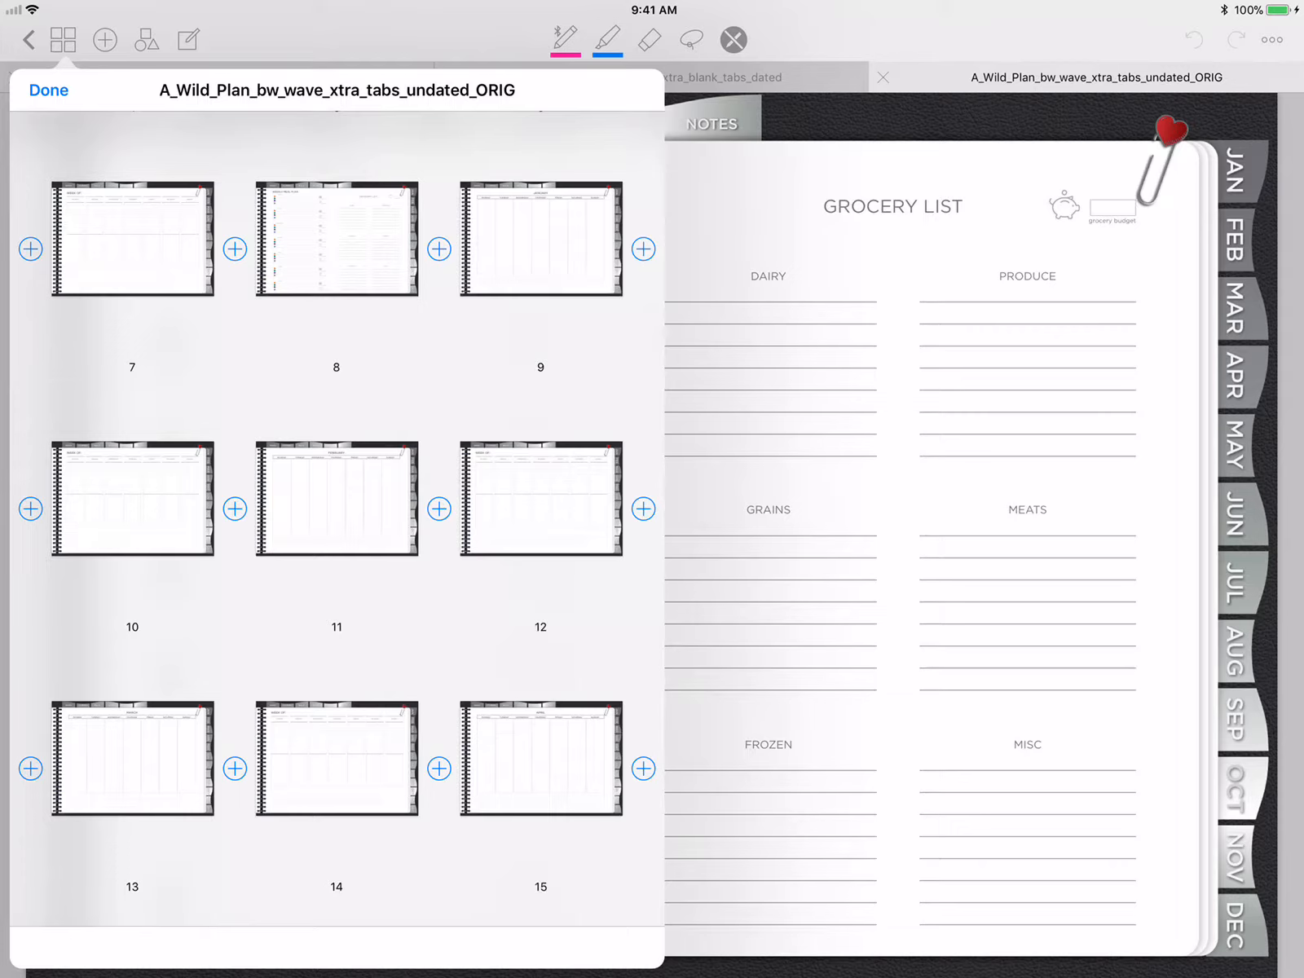
pyautogui.click(233, 509)
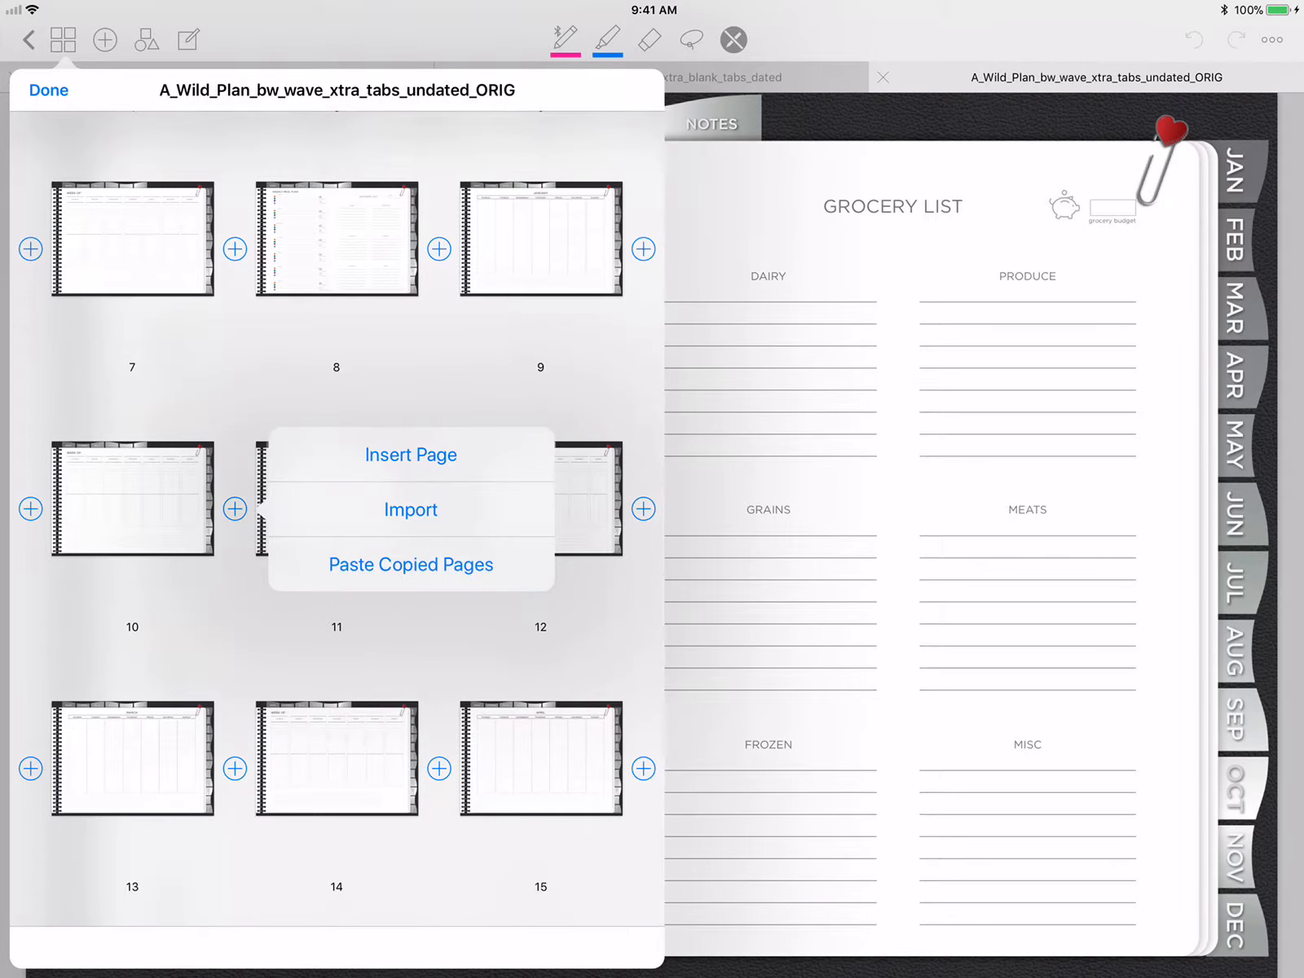